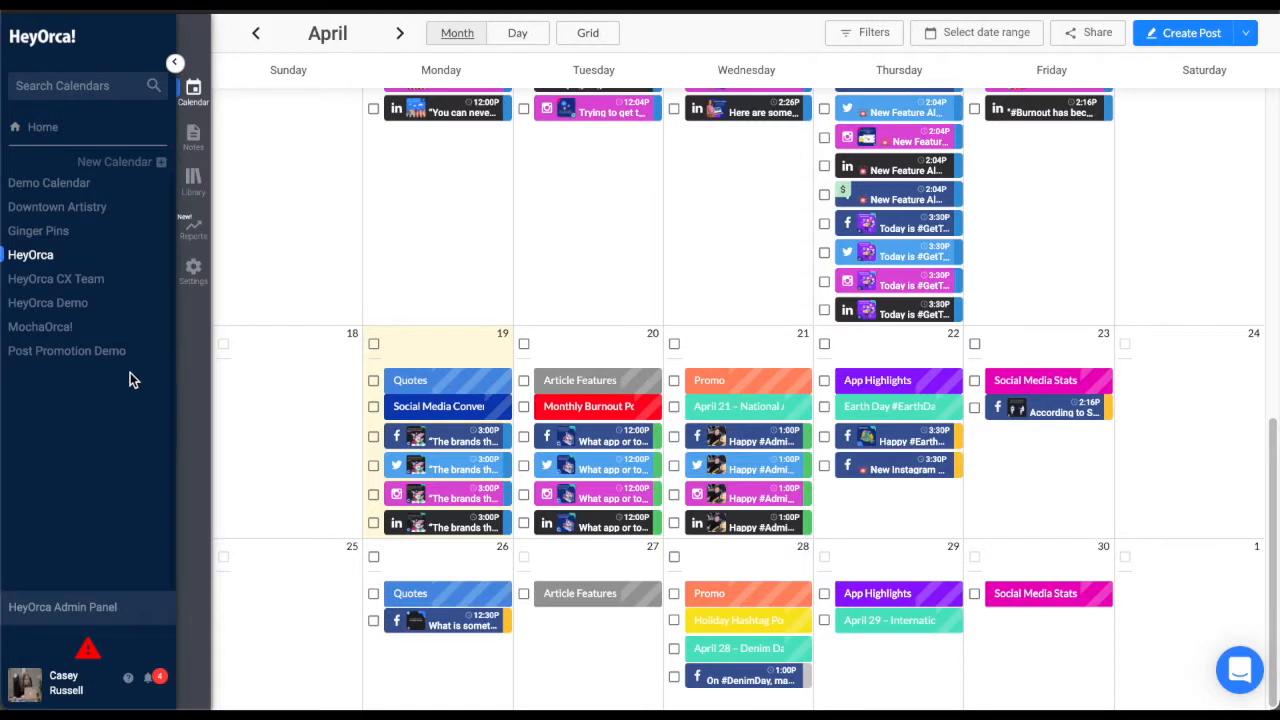
pyautogui.moveTo(194, 289)
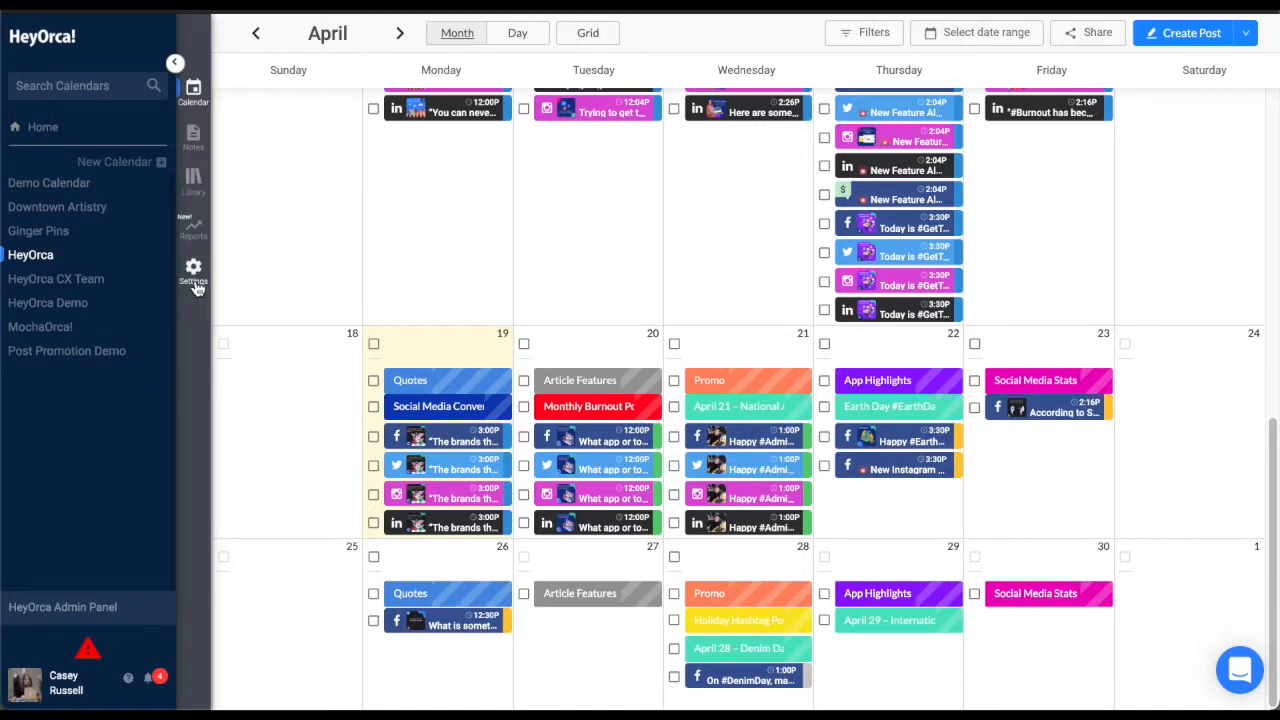
pyautogui.moveTo(156, 366)
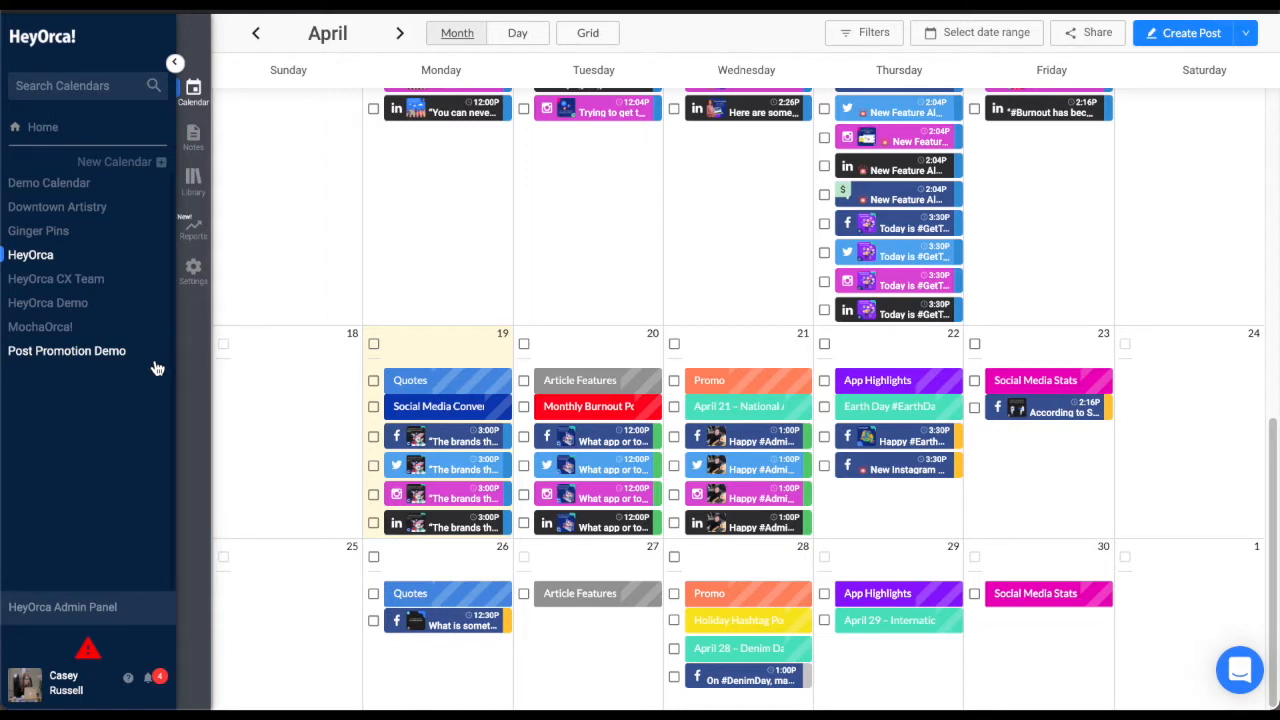
pyautogui.moveTo(130, 385)
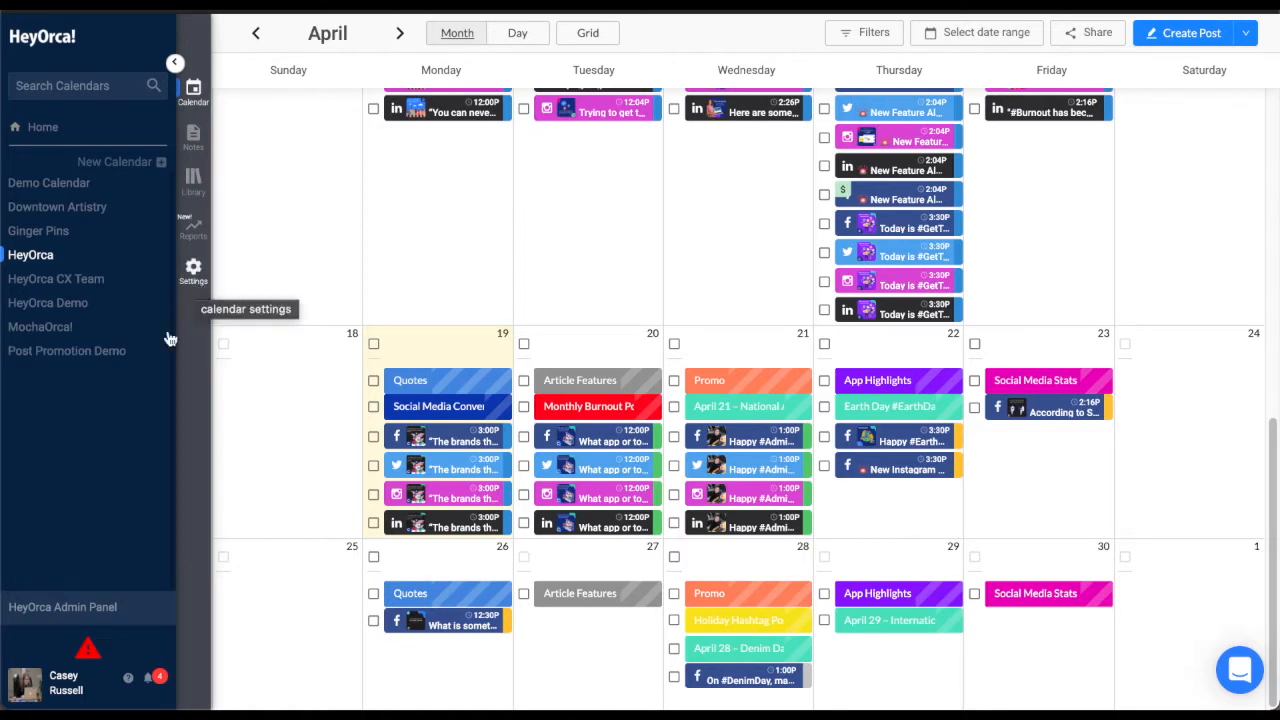
pyautogui.moveTo(158, 368)
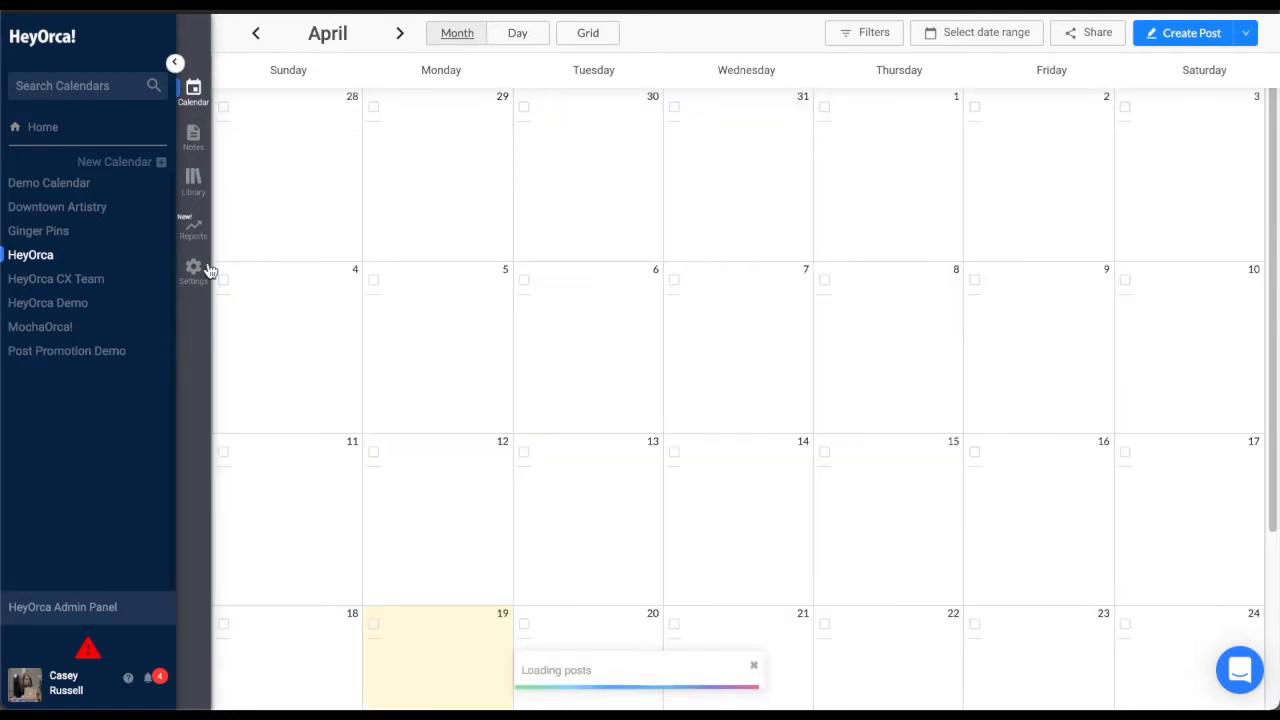
# Go to the calendar's Settings and show the Posting Times section
pyautogui.click(193, 270)
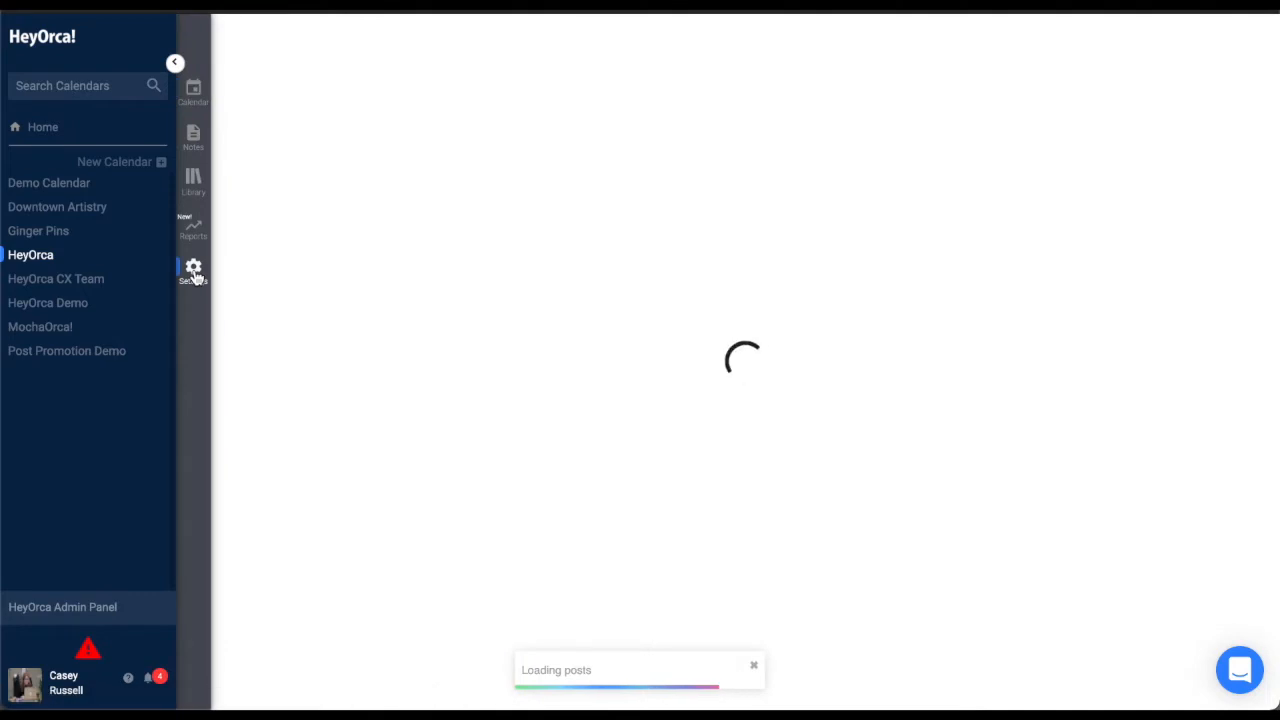
pyautogui.click(193, 270)
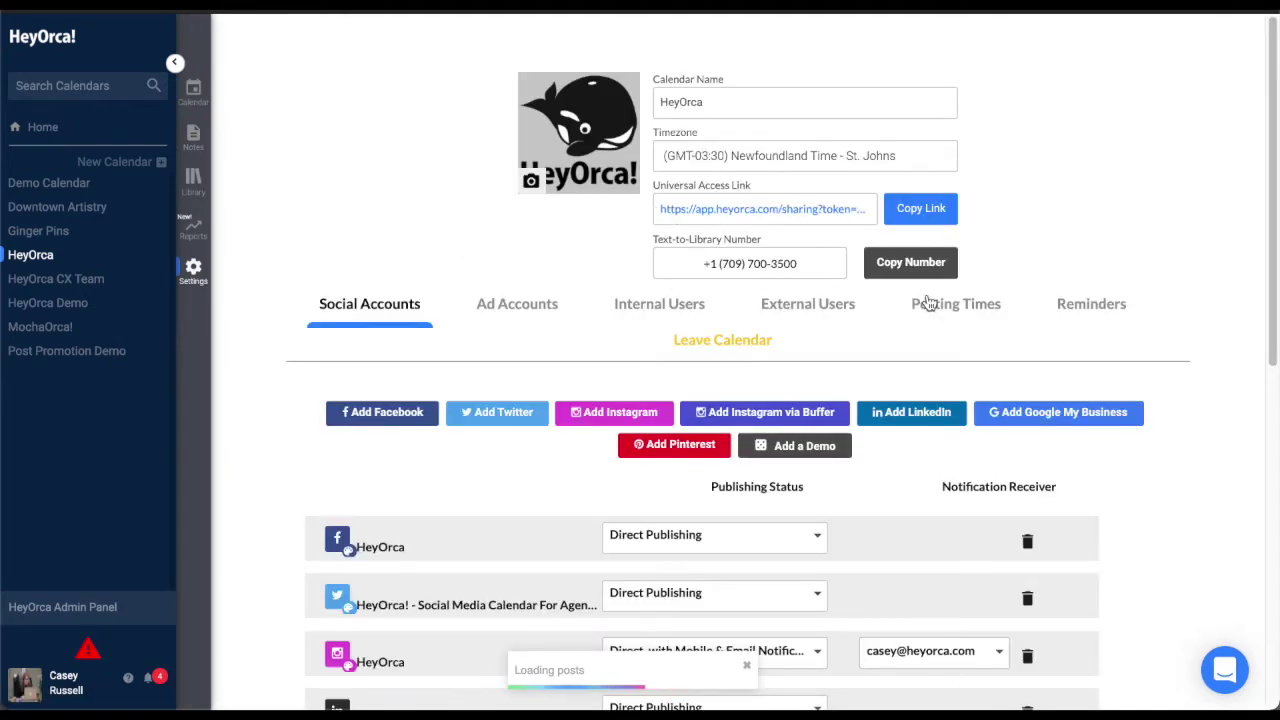
pyautogui.click(955, 303)
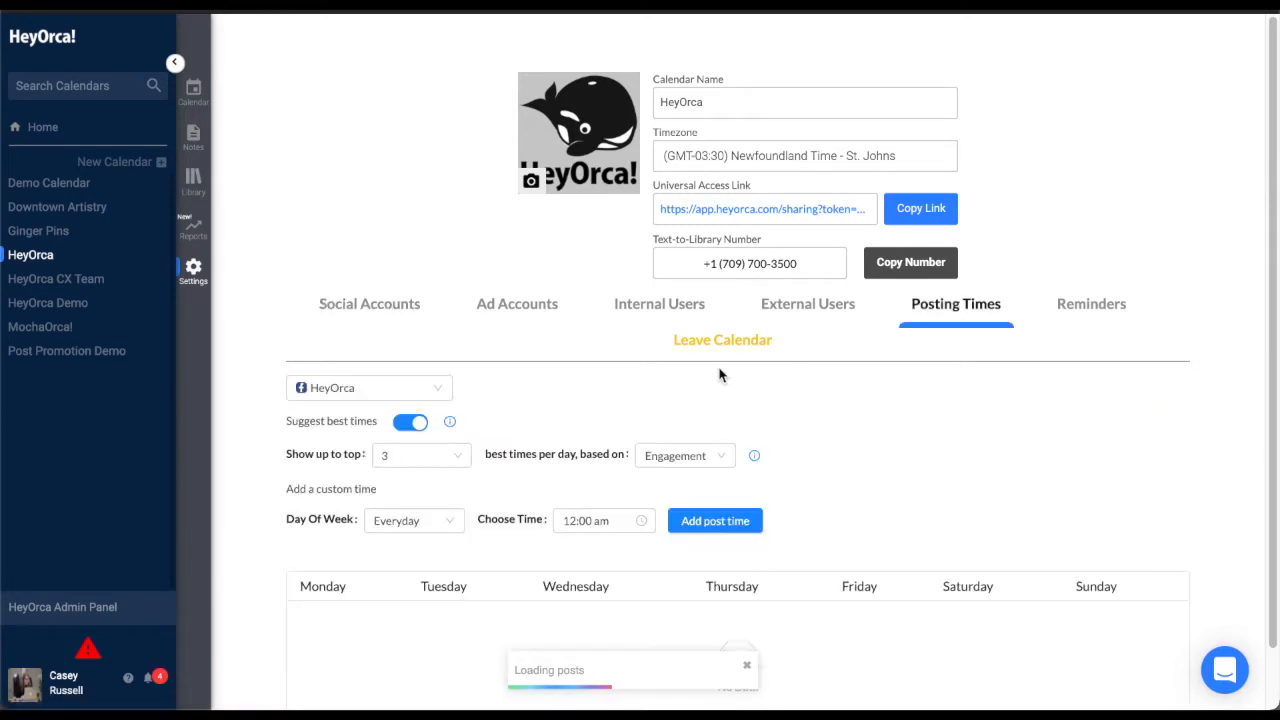
pyautogui.scroll(-3)
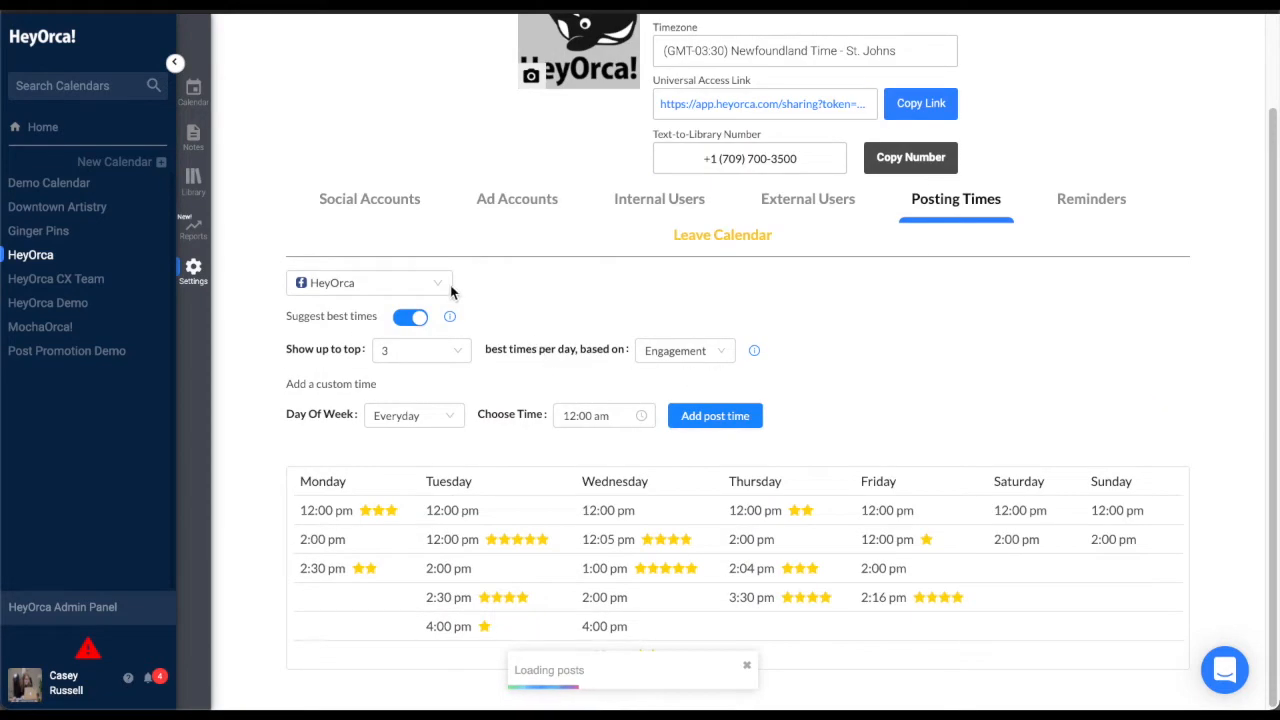
# Select the Instagram HeyOrca account and keep top 5 best times by Comments, then return to the calendar
pyautogui.click(368, 282)
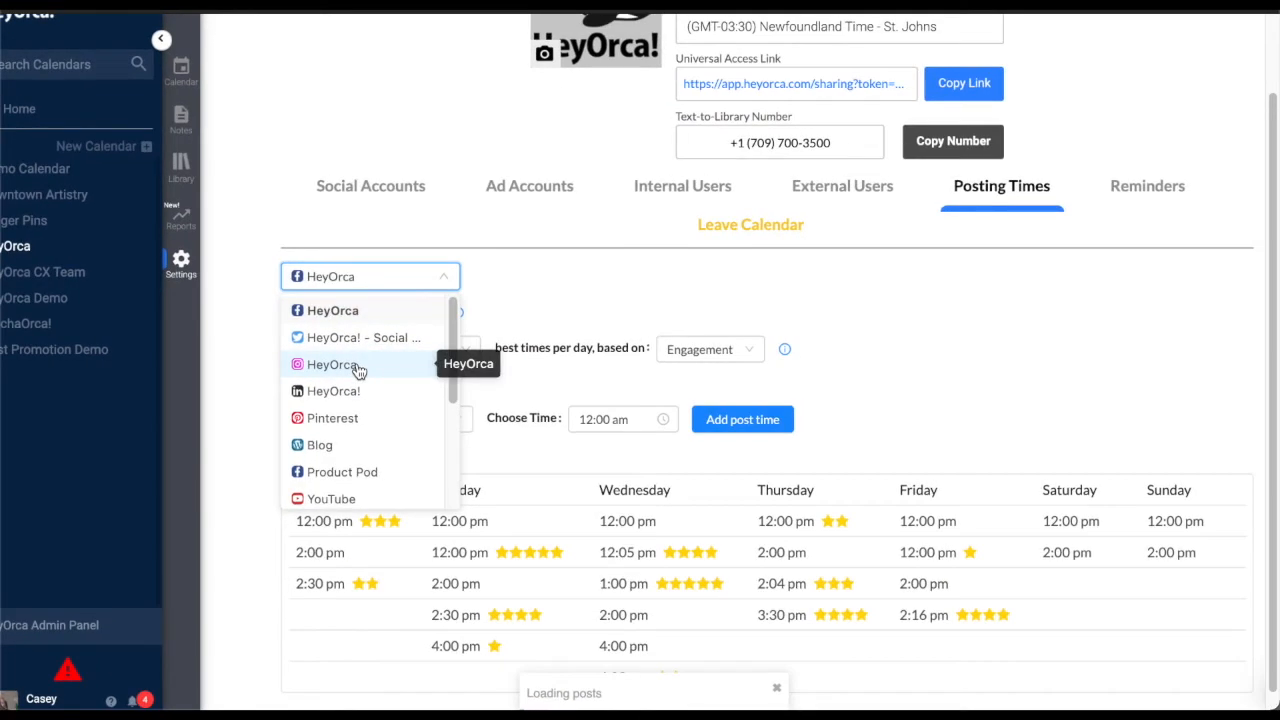
pyautogui.click(333, 364)
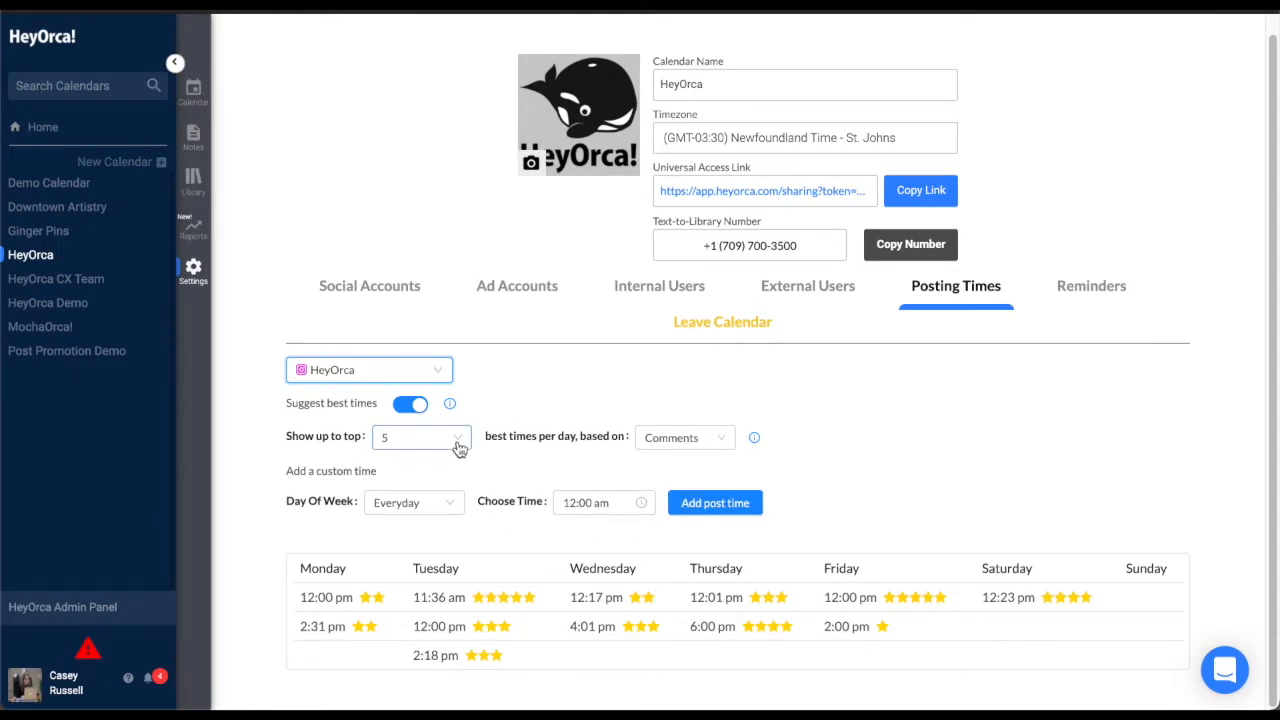
pyautogui.click(369, 369)
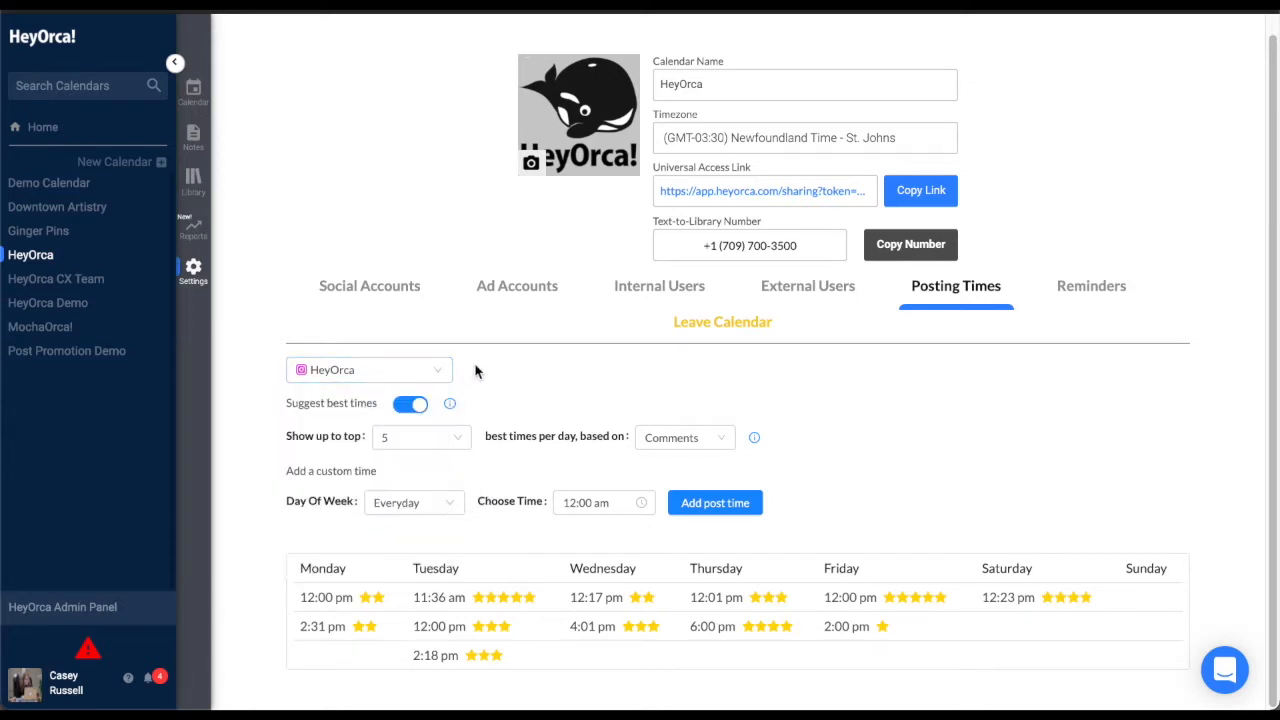
pyautogui.click(193, 90)
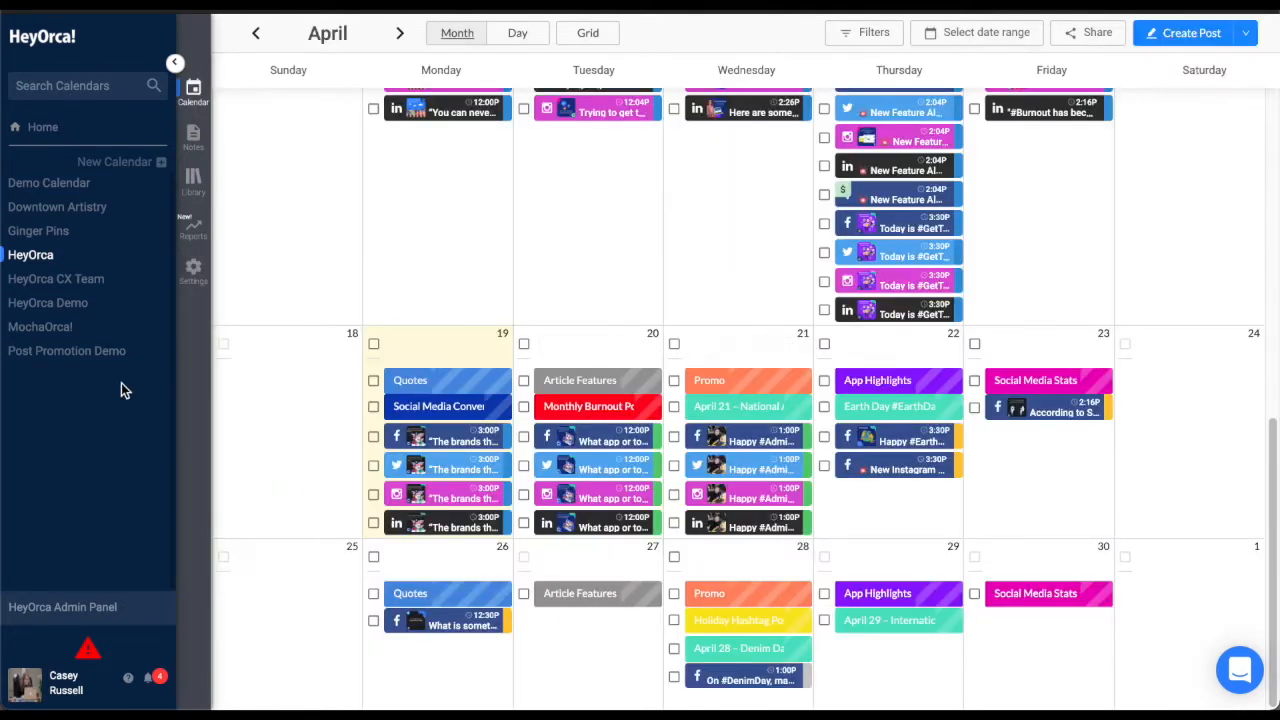
pyautogui.moveTo(193, 288)
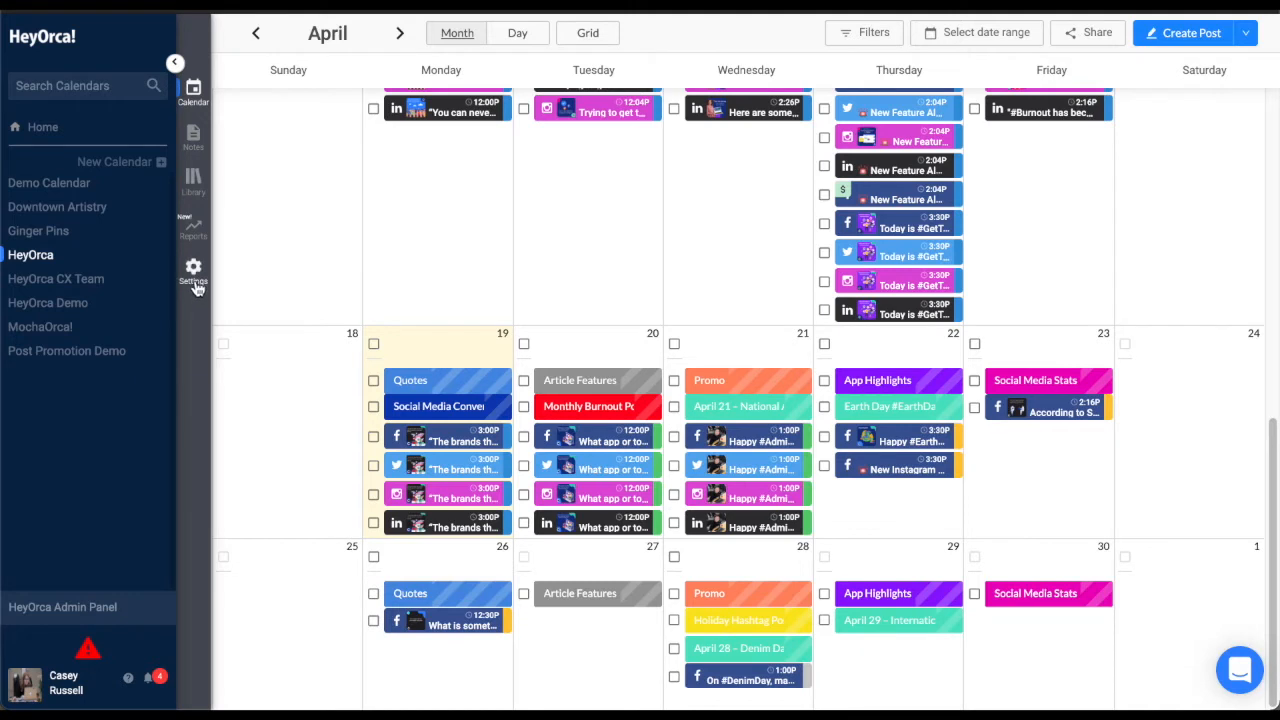
pyautogui.moveTo(193, 280)
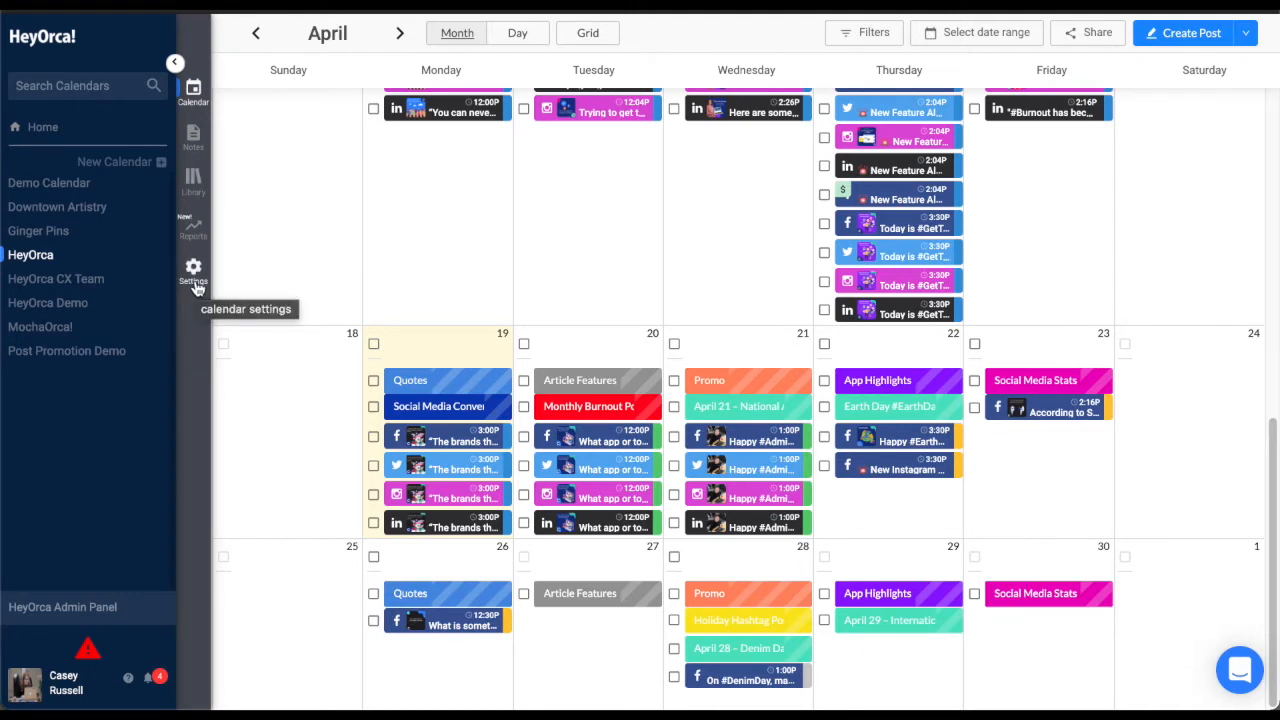
pyautogui.moveTo(159, 368)
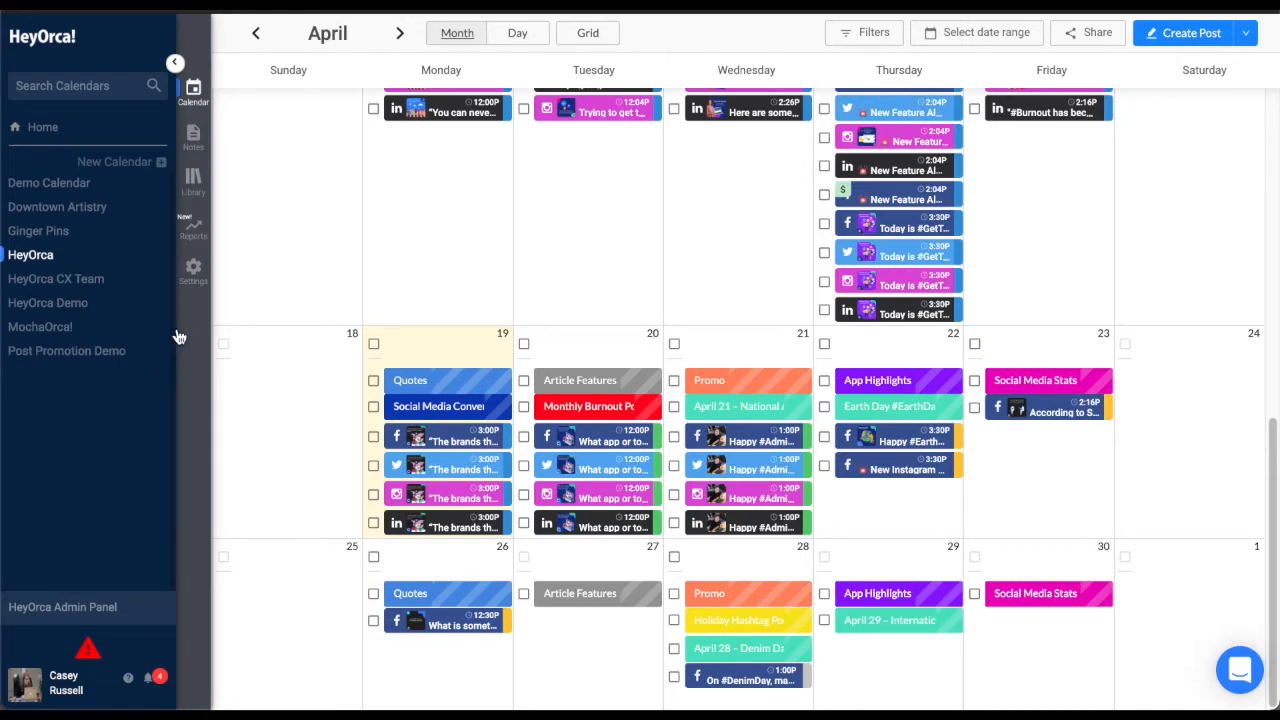
pyautogui.moveTo(117, 647)
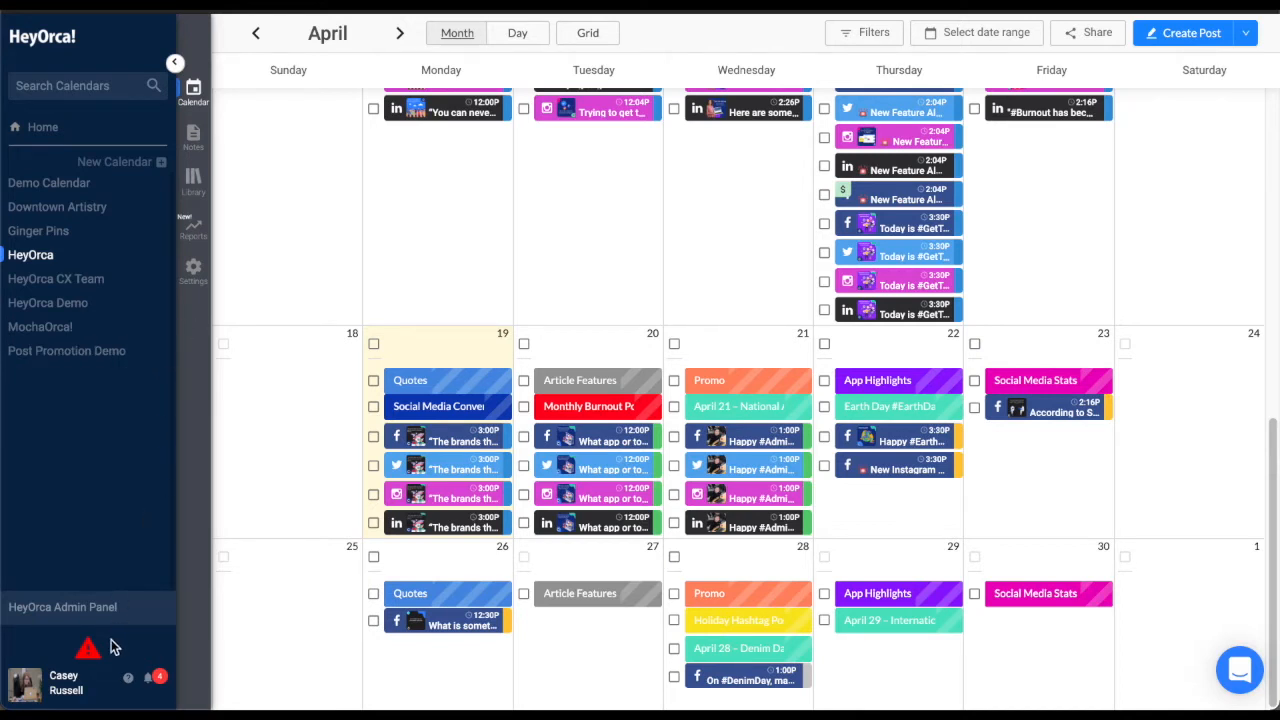
pyautogui.click(88, 648)
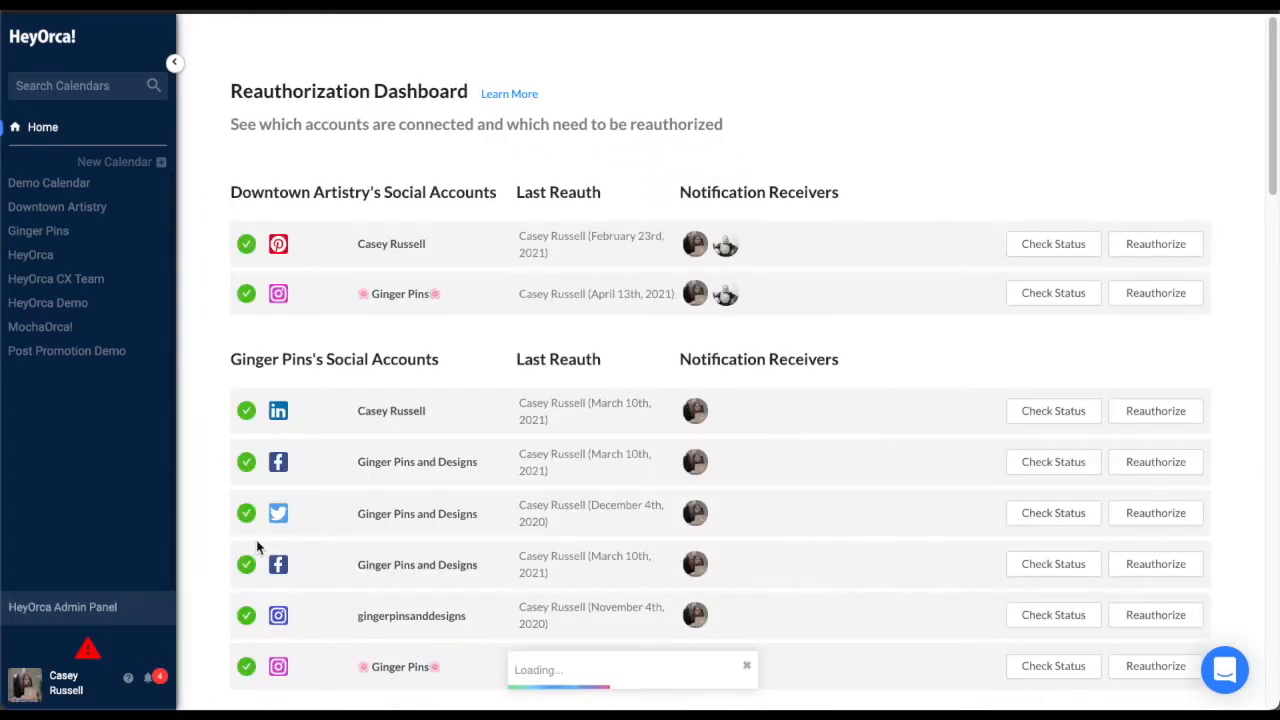
pyautogui.moveTo(63, 256)
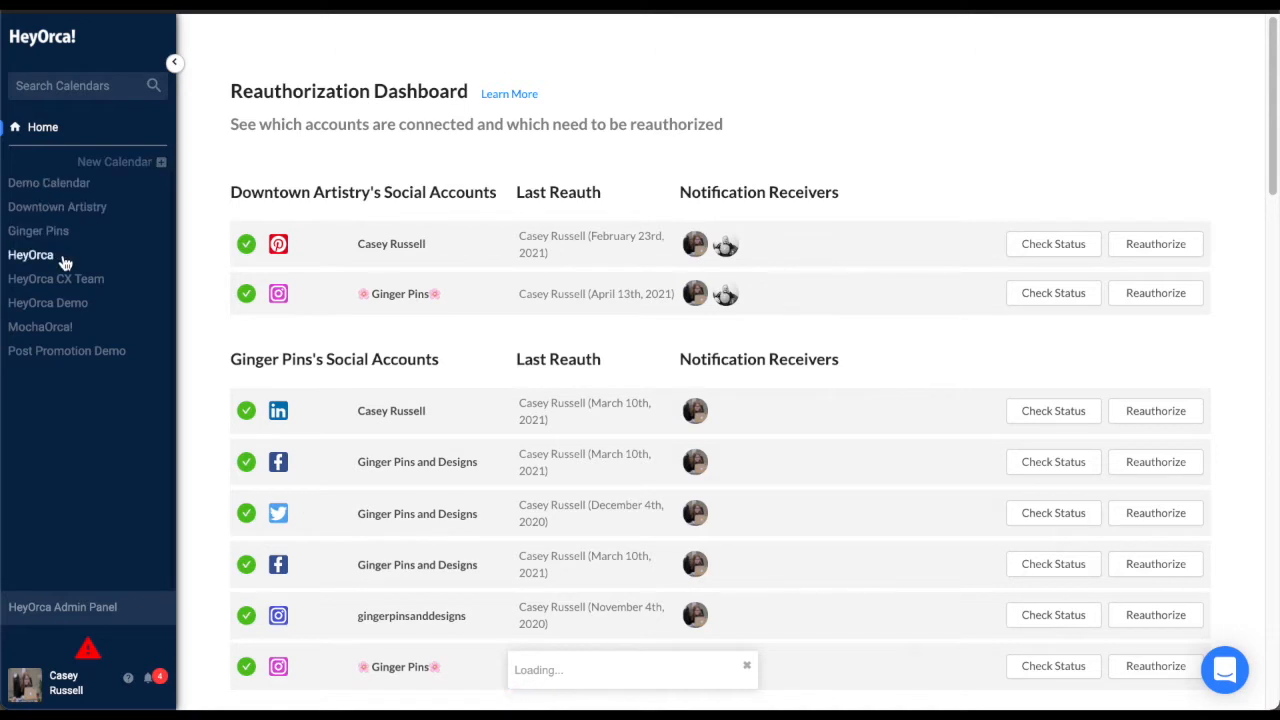
pyautogui.click(30, 254)
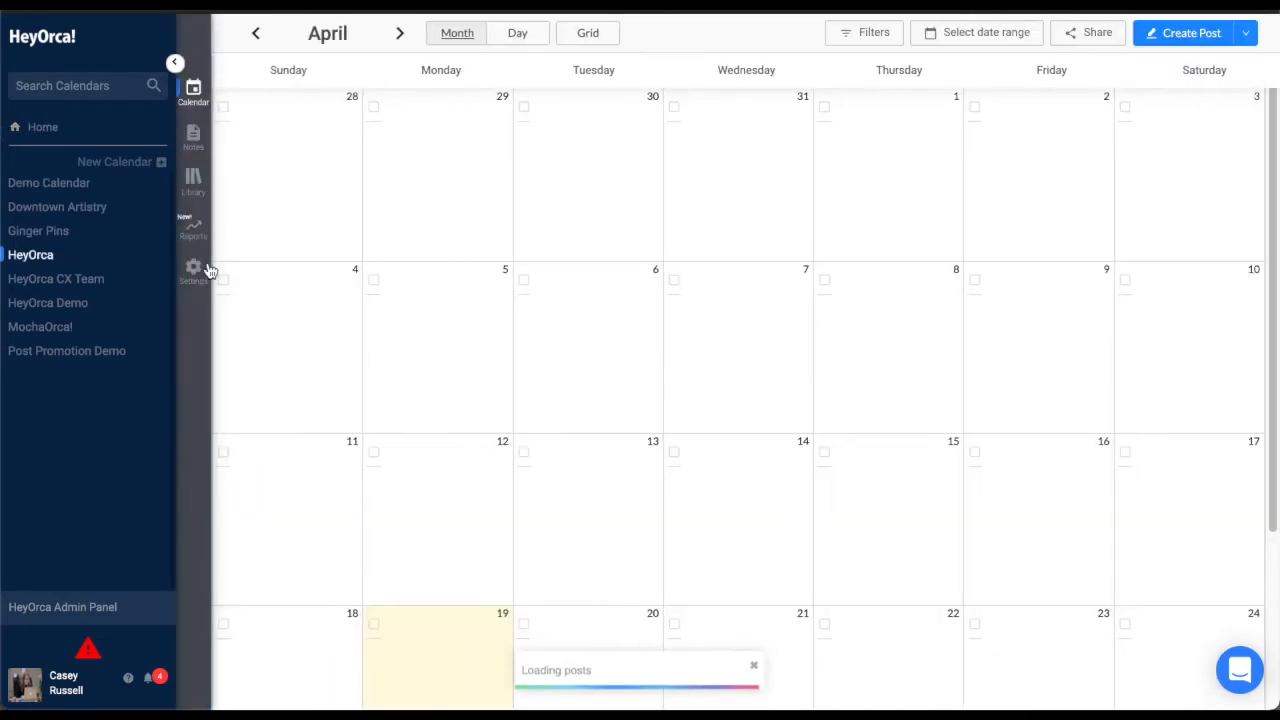
# Return to the calendar's Settings and show the Posting Times section again
pyautogui.click(193, 270)
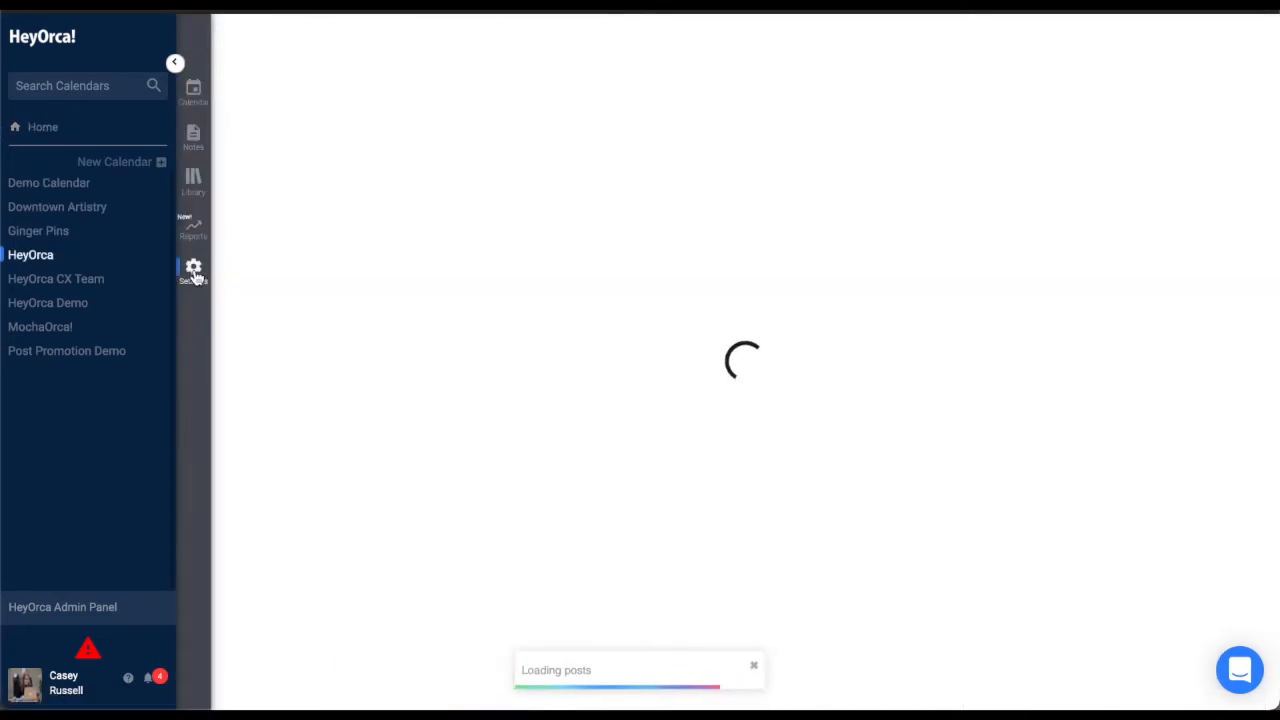
pyautogui.click(193, 268)
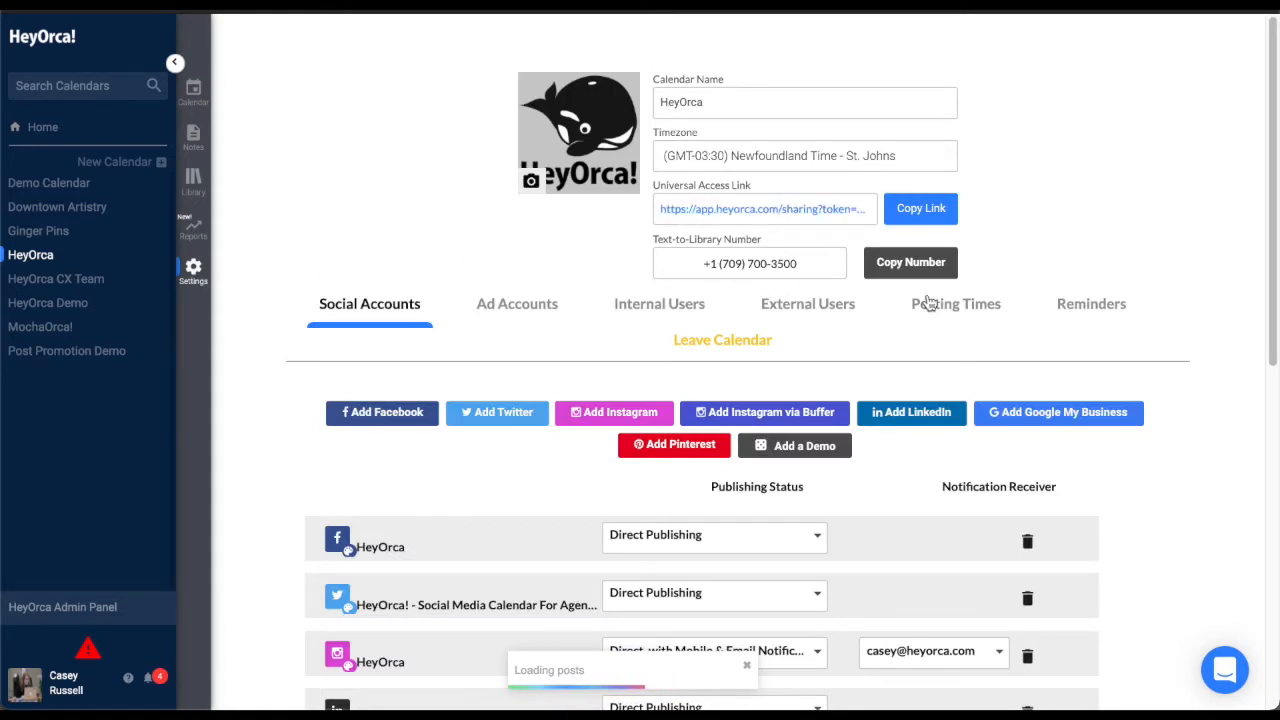
pyautogui.click(955, 303)
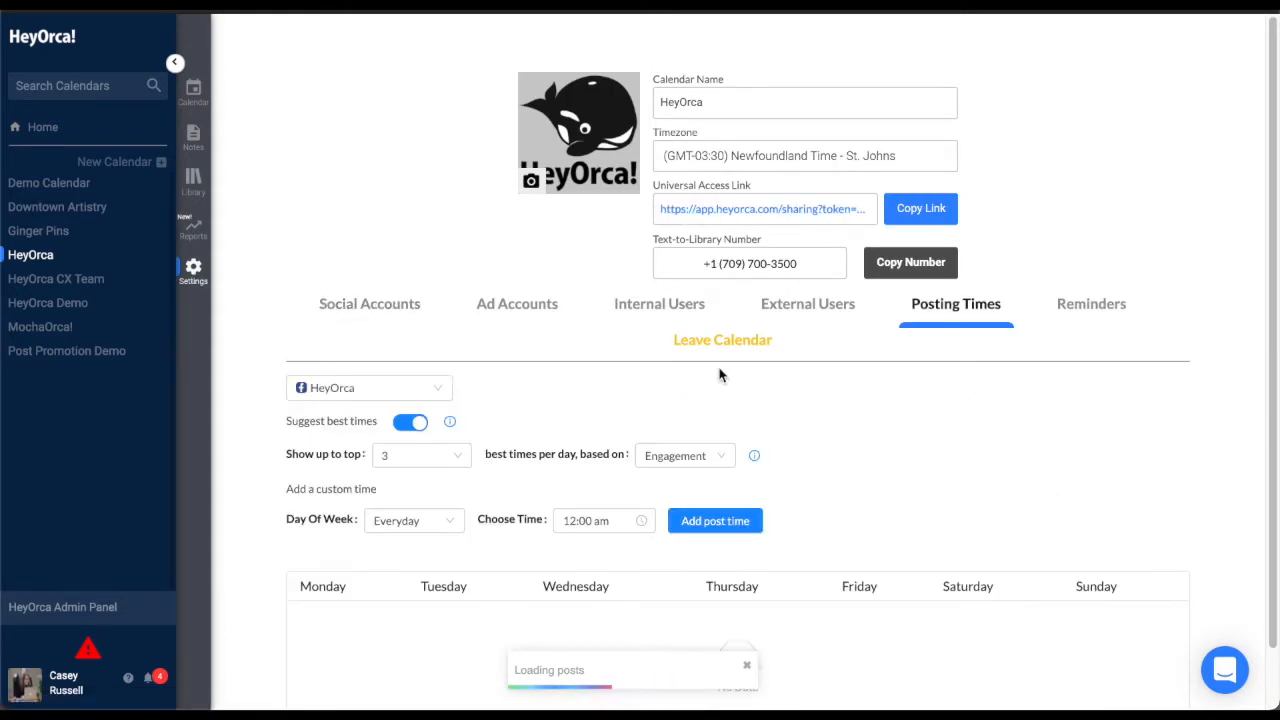
pyautogui.scroll(-3)
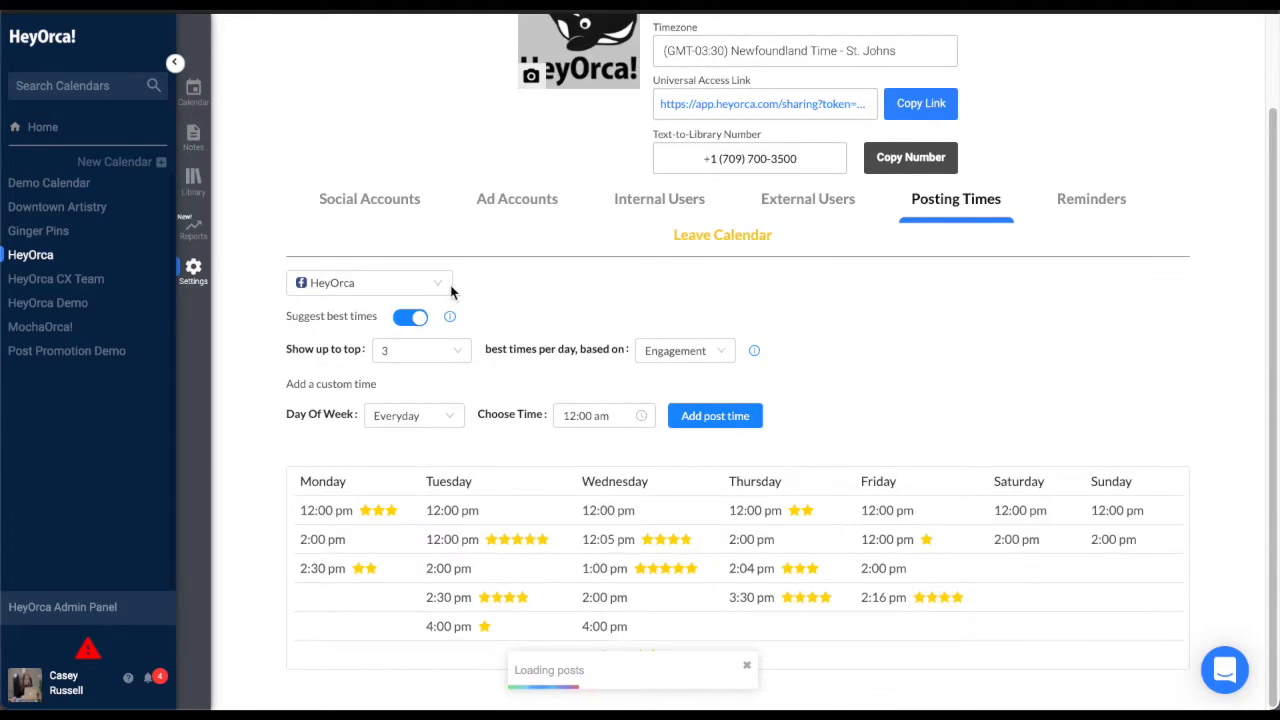
# Pick the Instagram HeyOrca account, keeping top 5 suggested times based on Comments
pyautogui.click(369, 282)
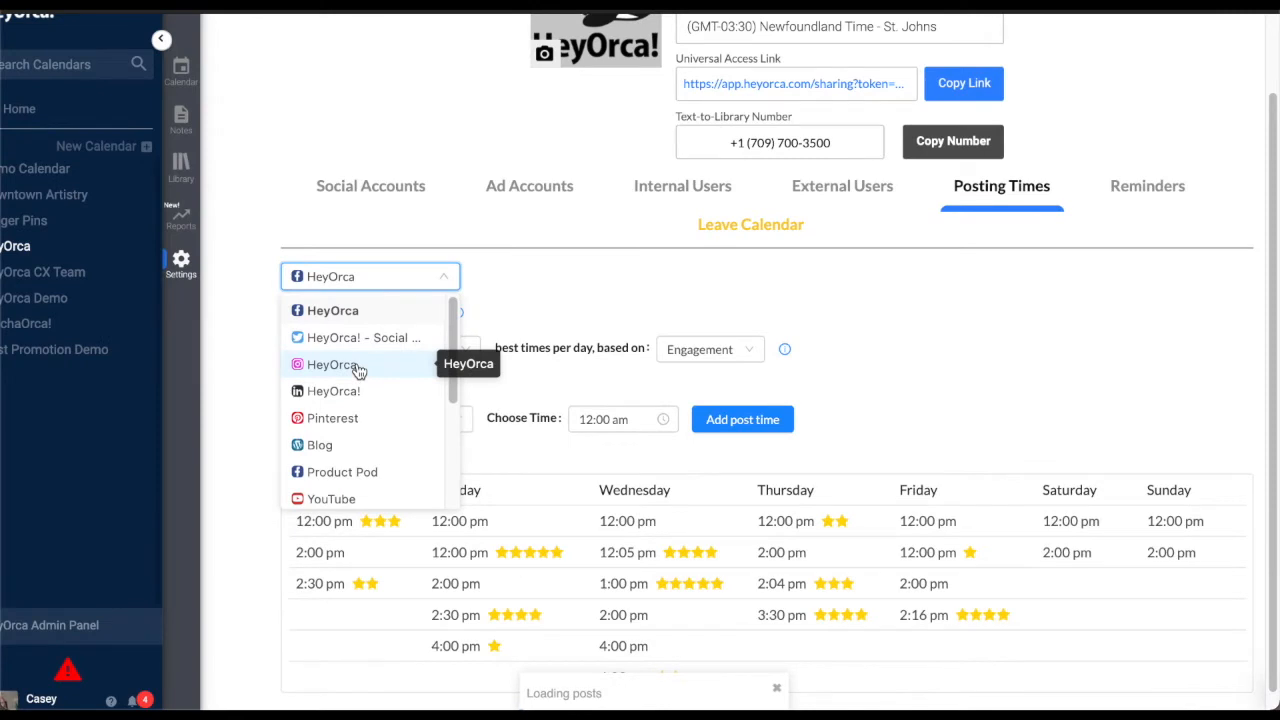
pyautogui.click(333, 364)
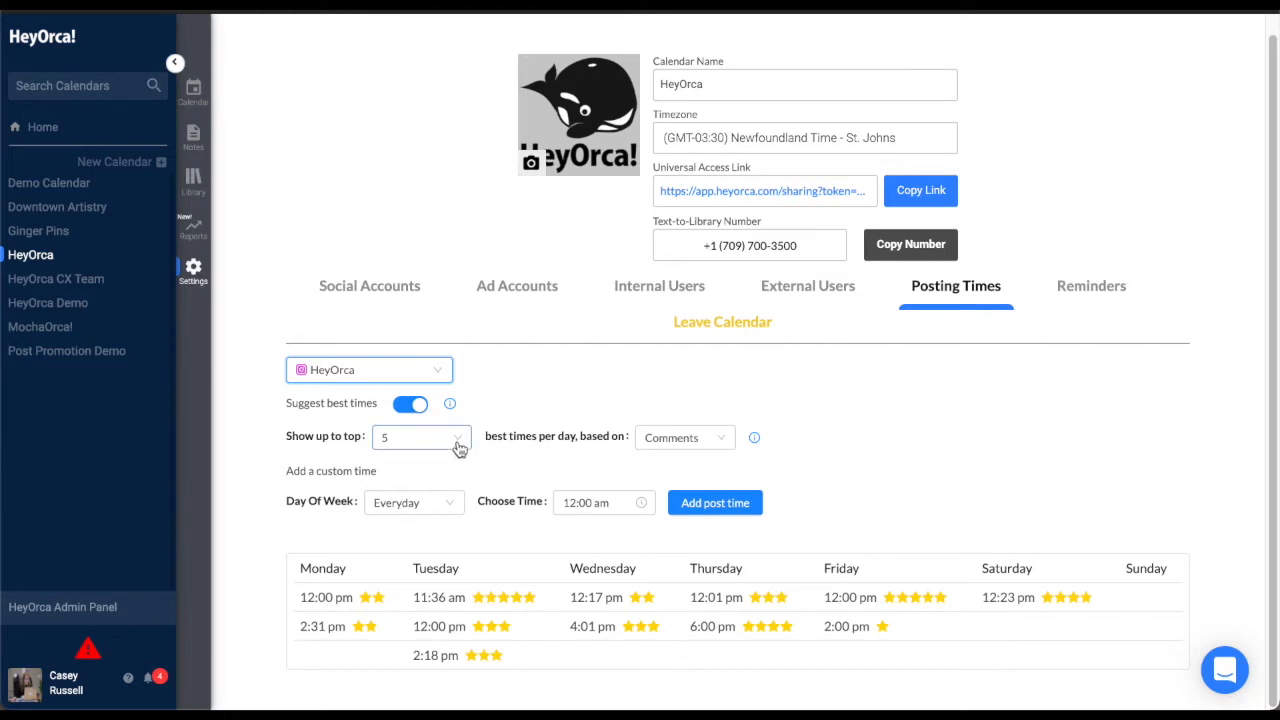
pyautogui.click(369, 369)
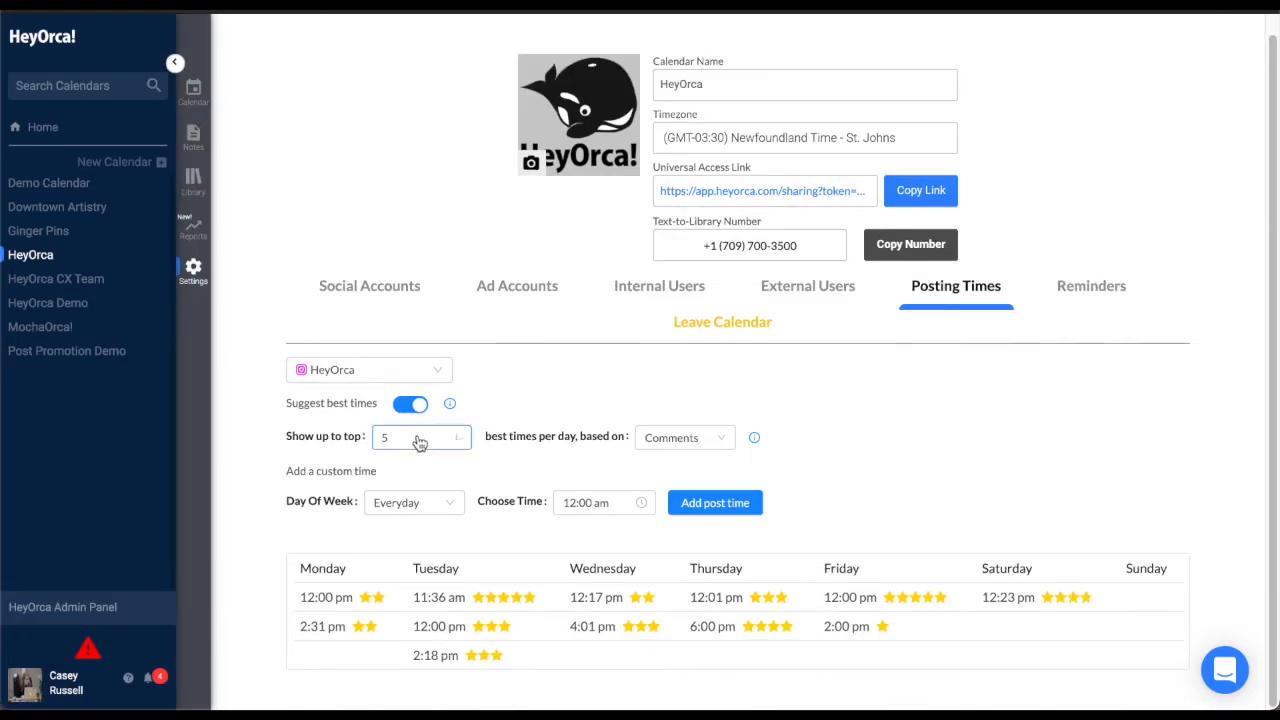
pyautogui.click(420, 437)
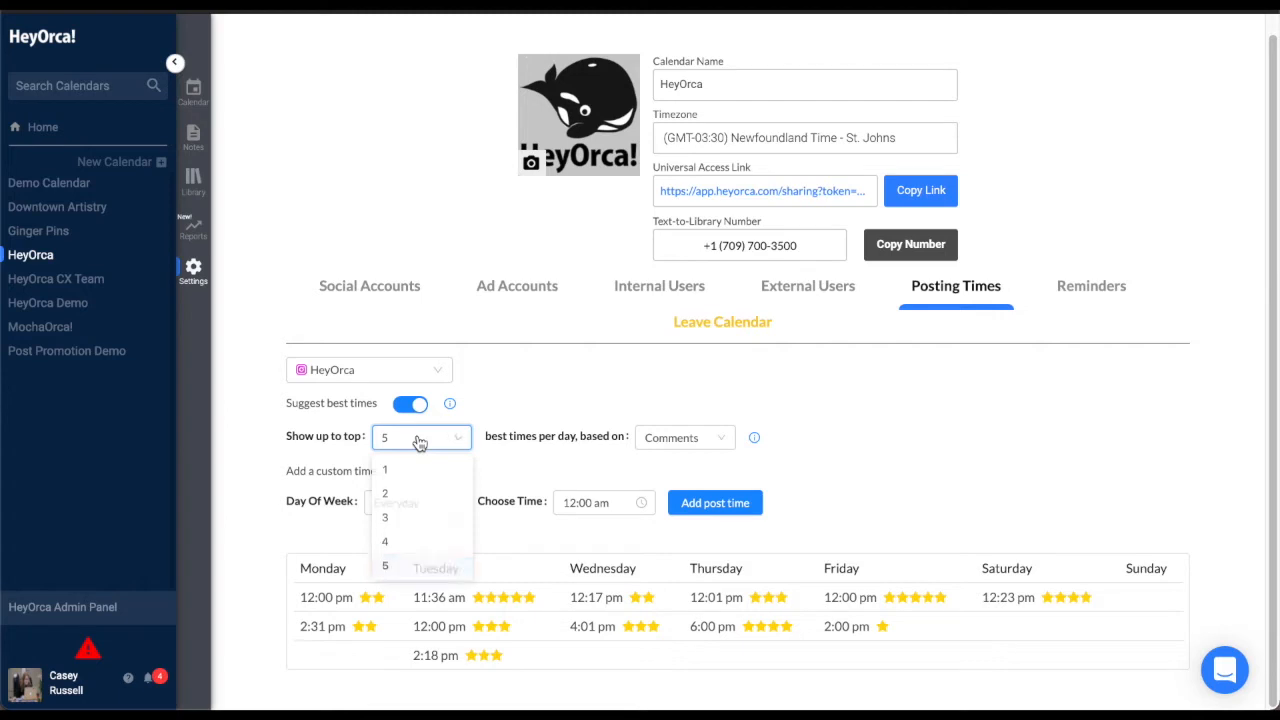
pyautogui.click(420, 439)
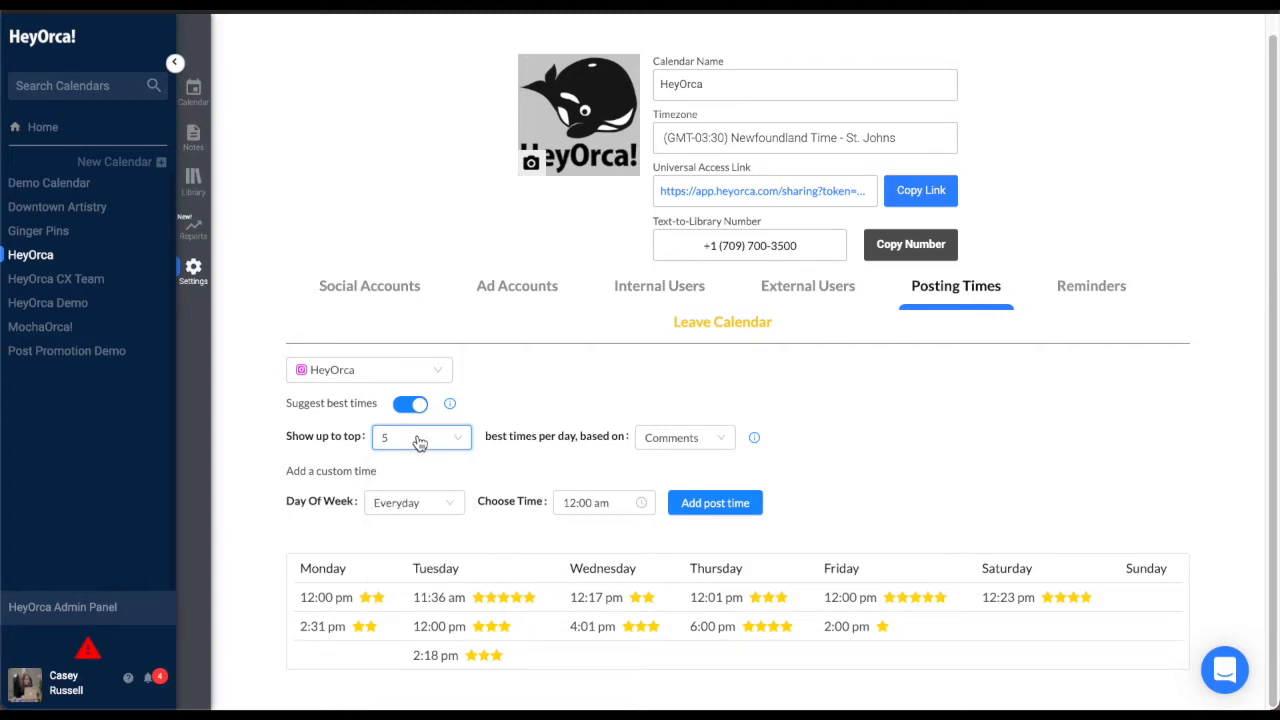
pyautogui.click(685, 437)
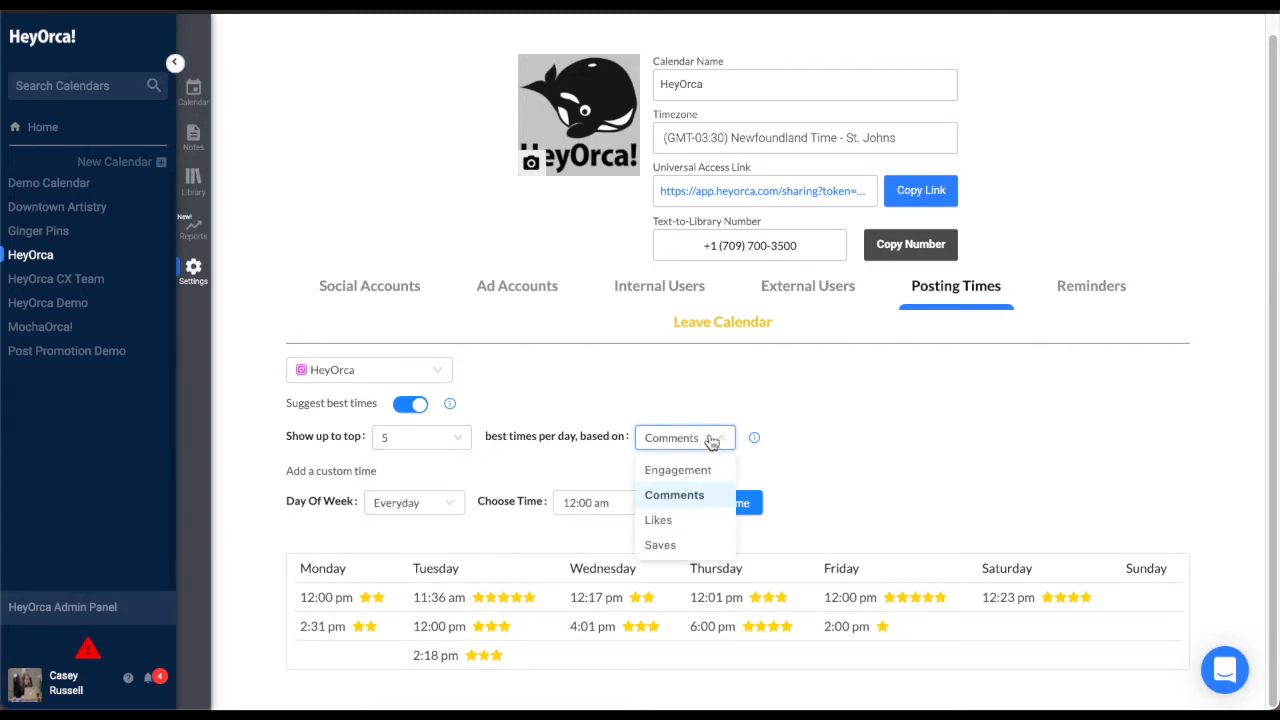
pyautogui.click(673, 495)
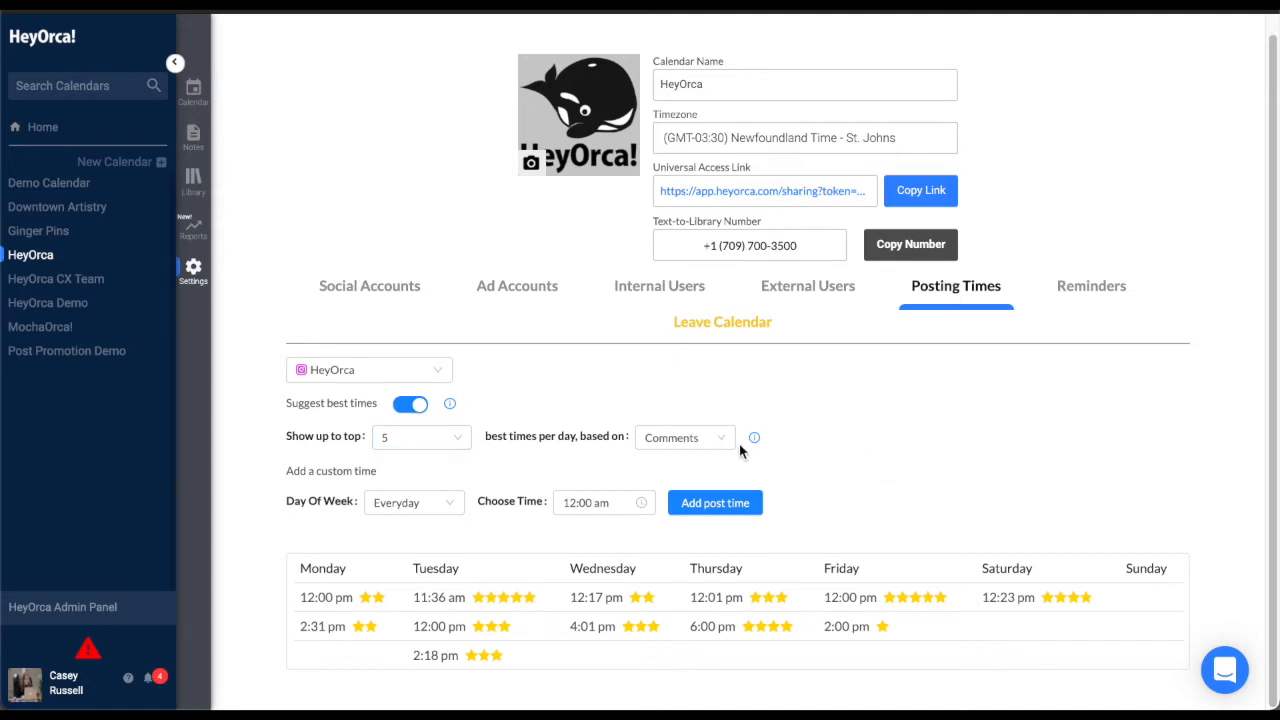
pyautogui.moveTo(702, 443)
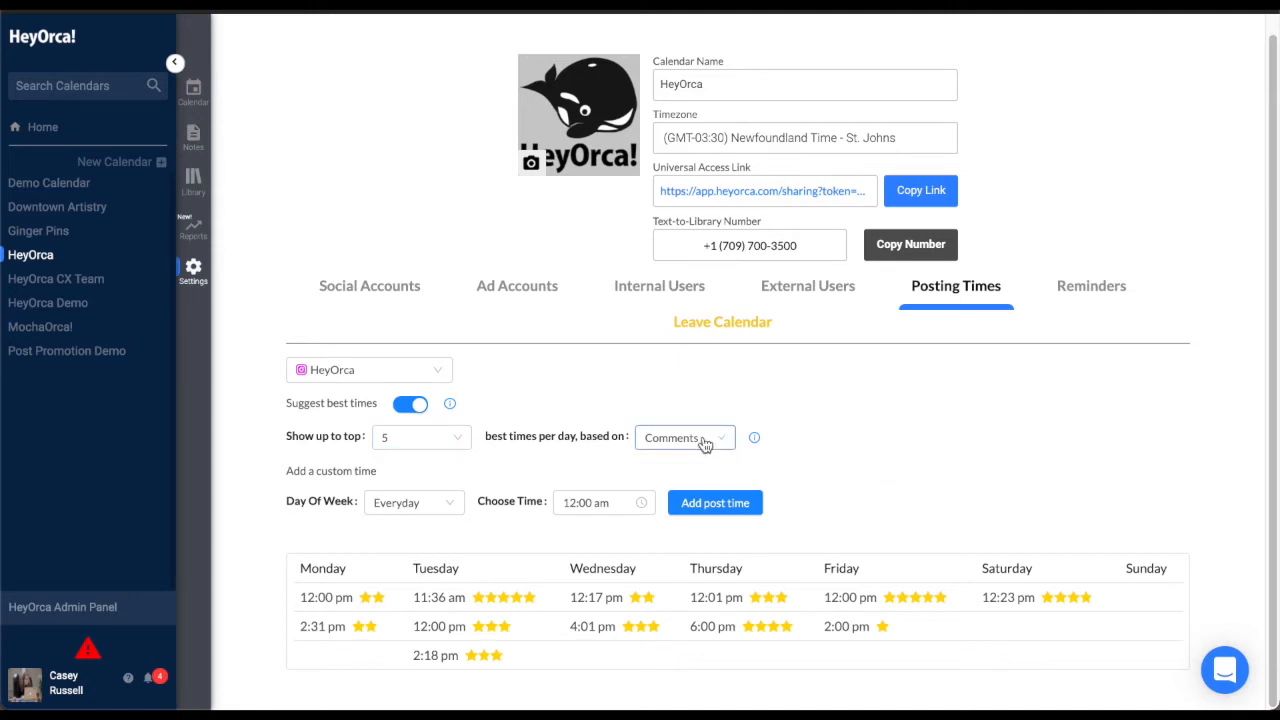
pyautogui.click(684, 437)
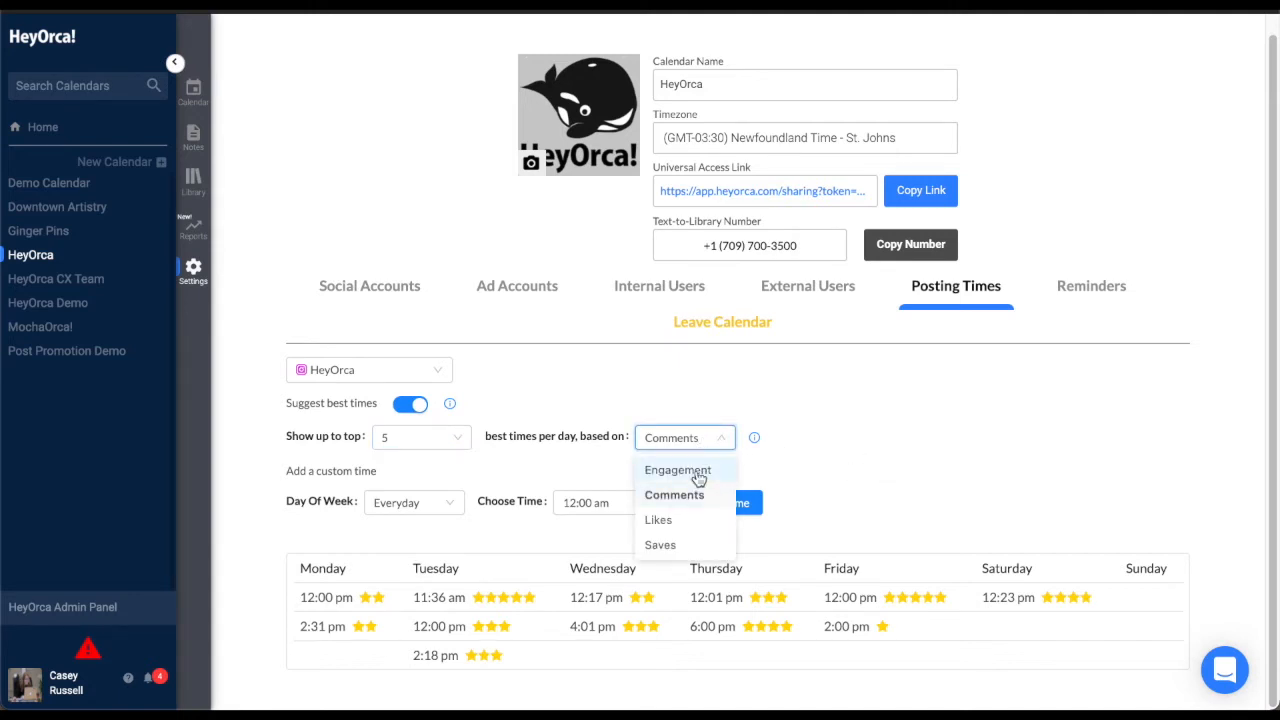
# Rank best posting times by Engagement, then return to the content calendar
pyautogui.click(678, 470)
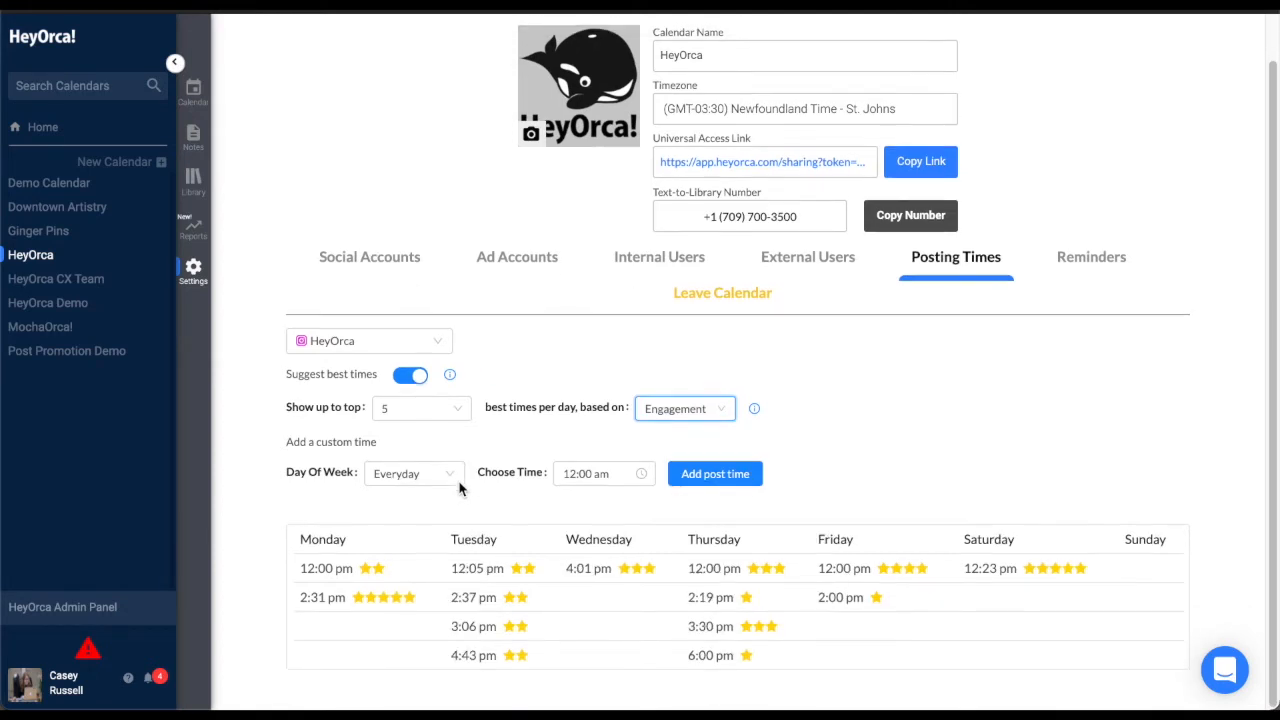
pyautogui.moveTo(675, 400)
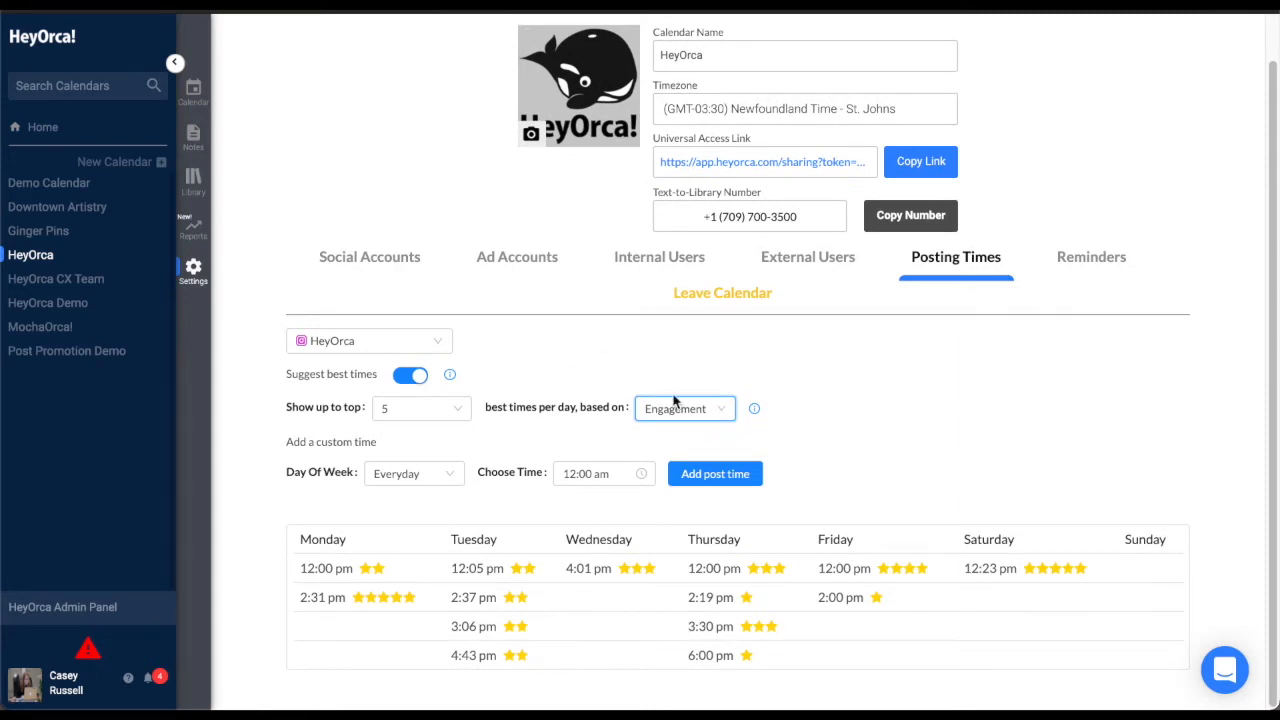
pyautogui.moveTo(528, 593)
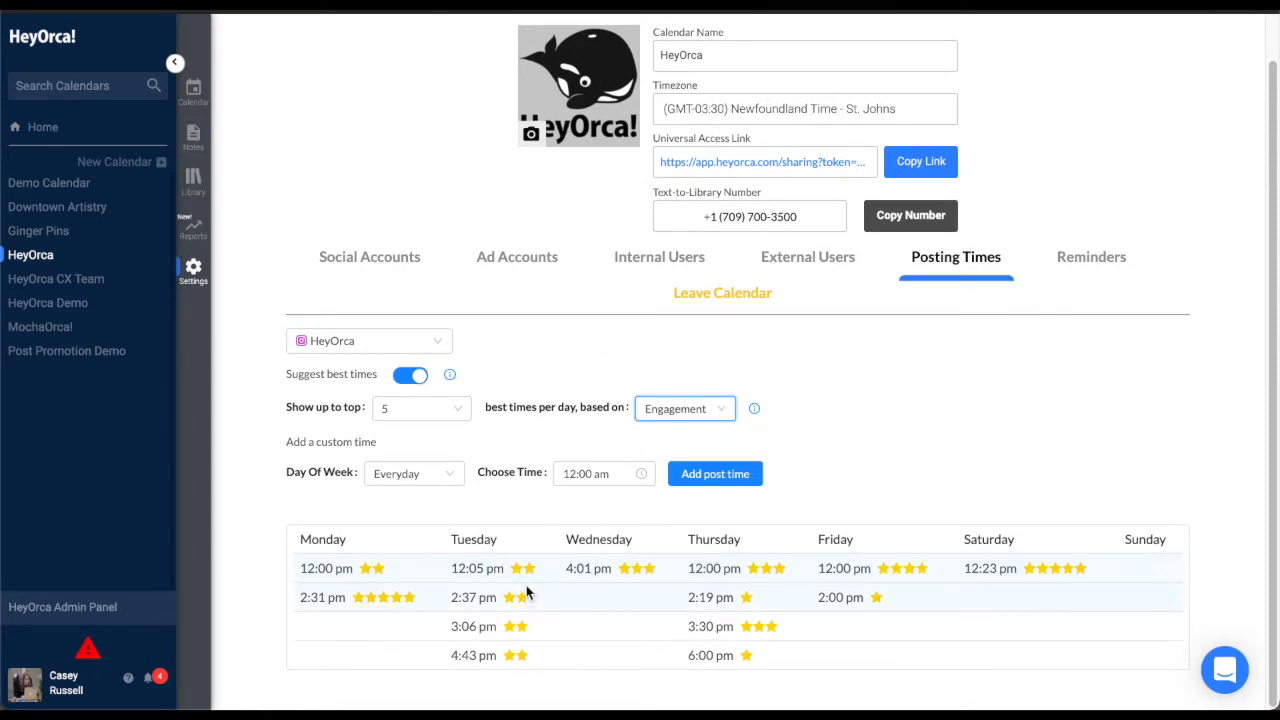
pyautogui.moveTo(392, 603)
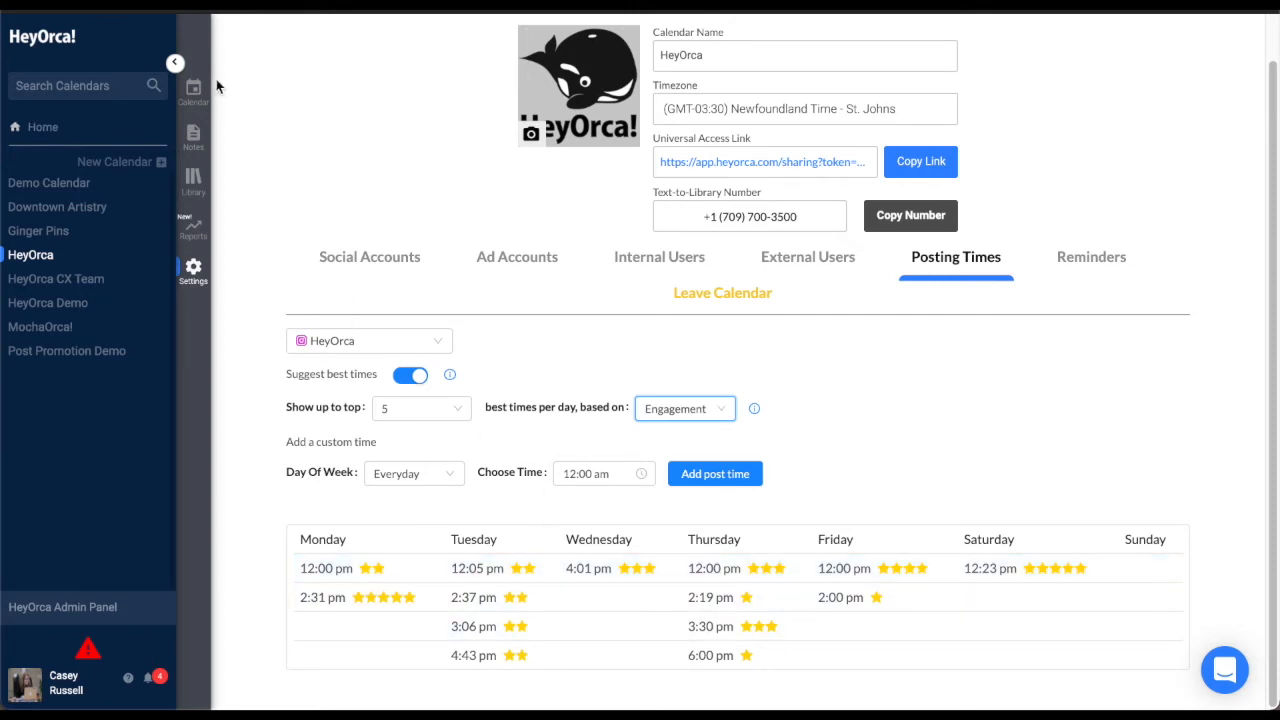
pyautogui.click(193, 85)
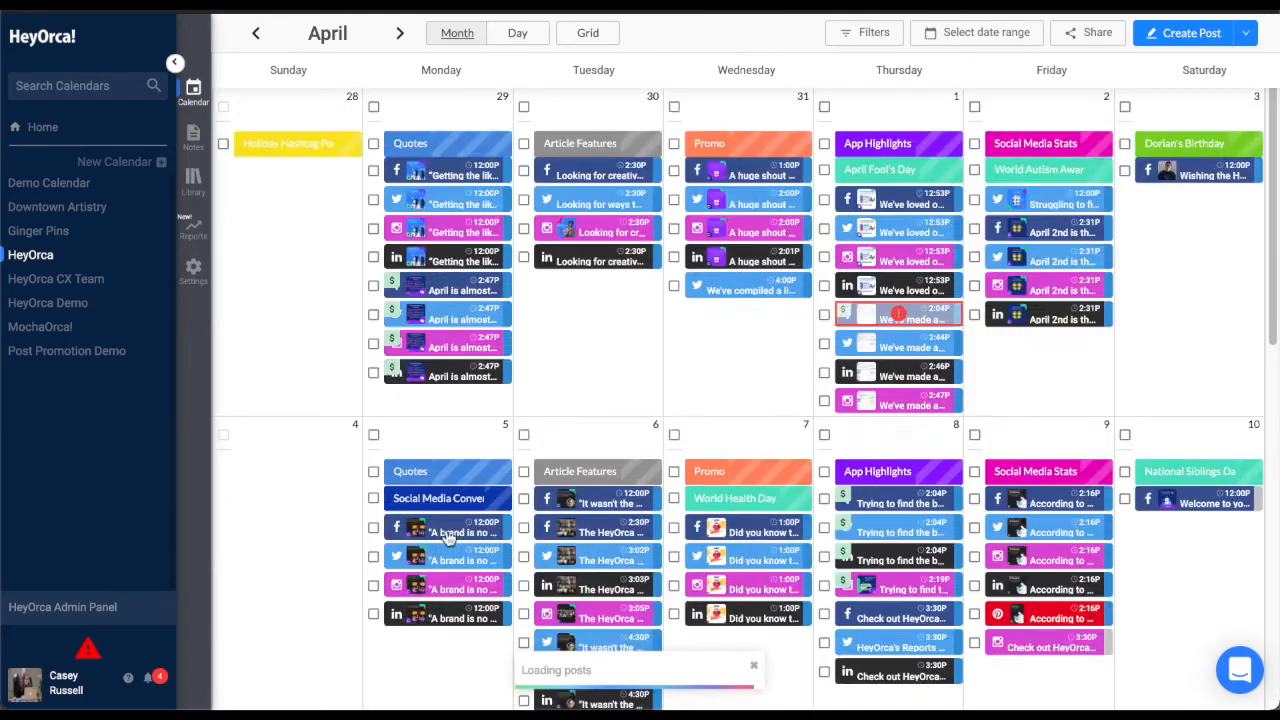
# Start a new post on April 19 and view the star-rated suggested times, keeping 12:00 pm
pyautogui.scroll(-3)
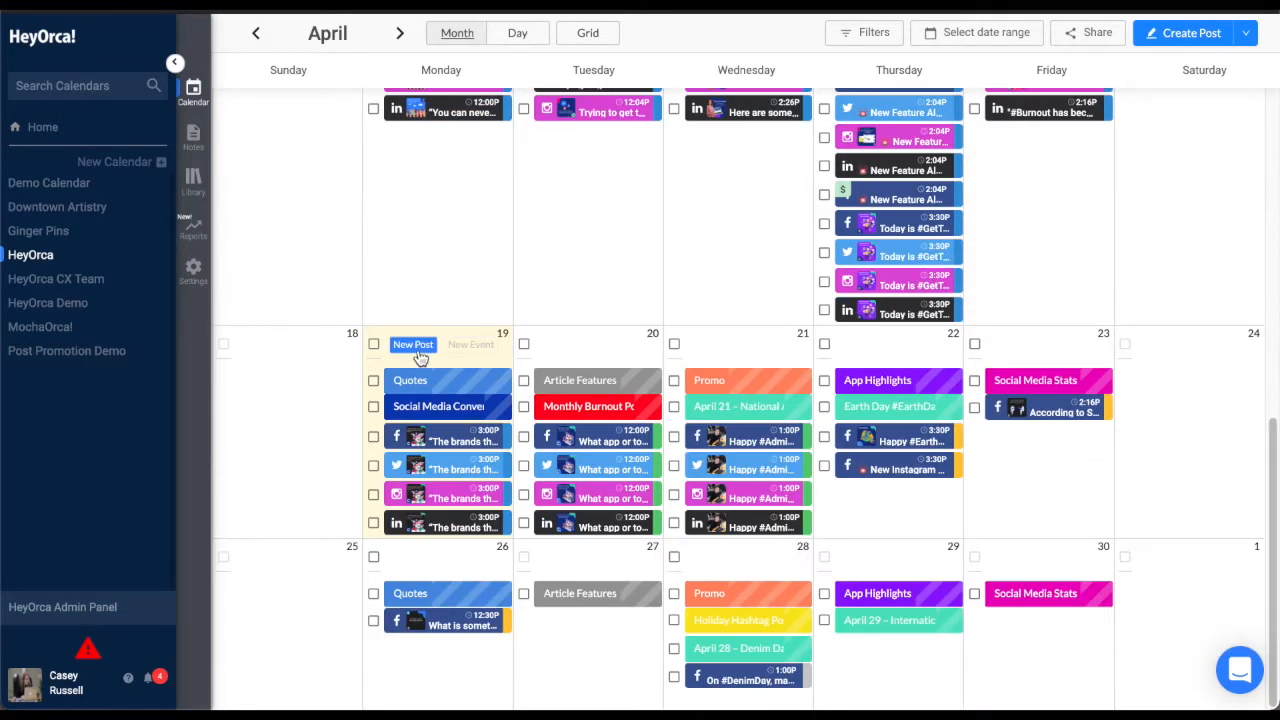
pyautogui.click(413, 344)
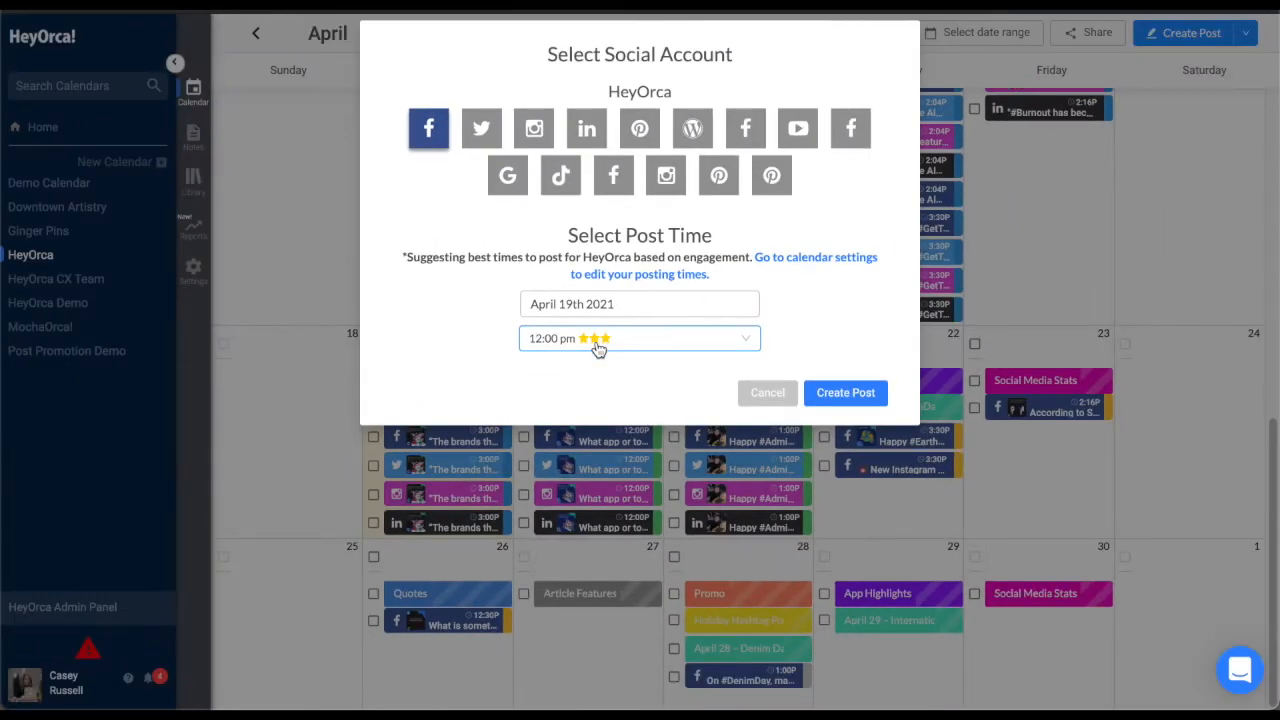
pyautogui.click(639, 338)
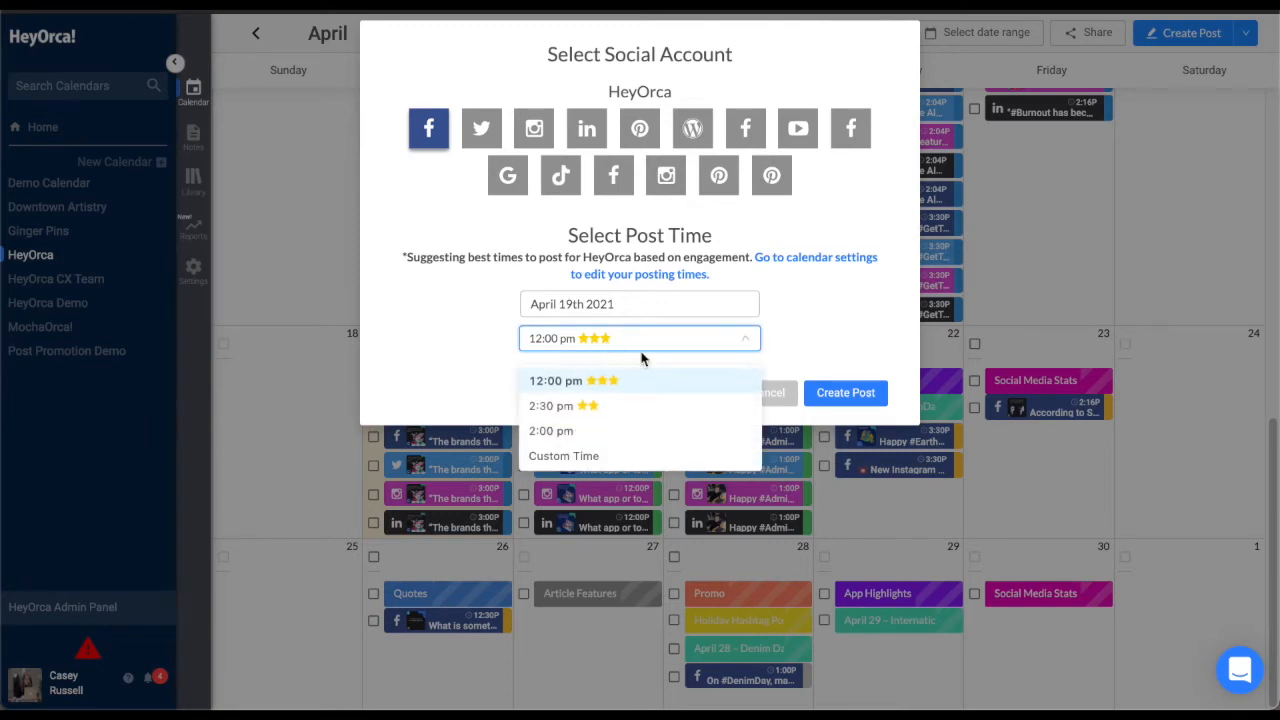
pyautogui.moveTo(651, 396)
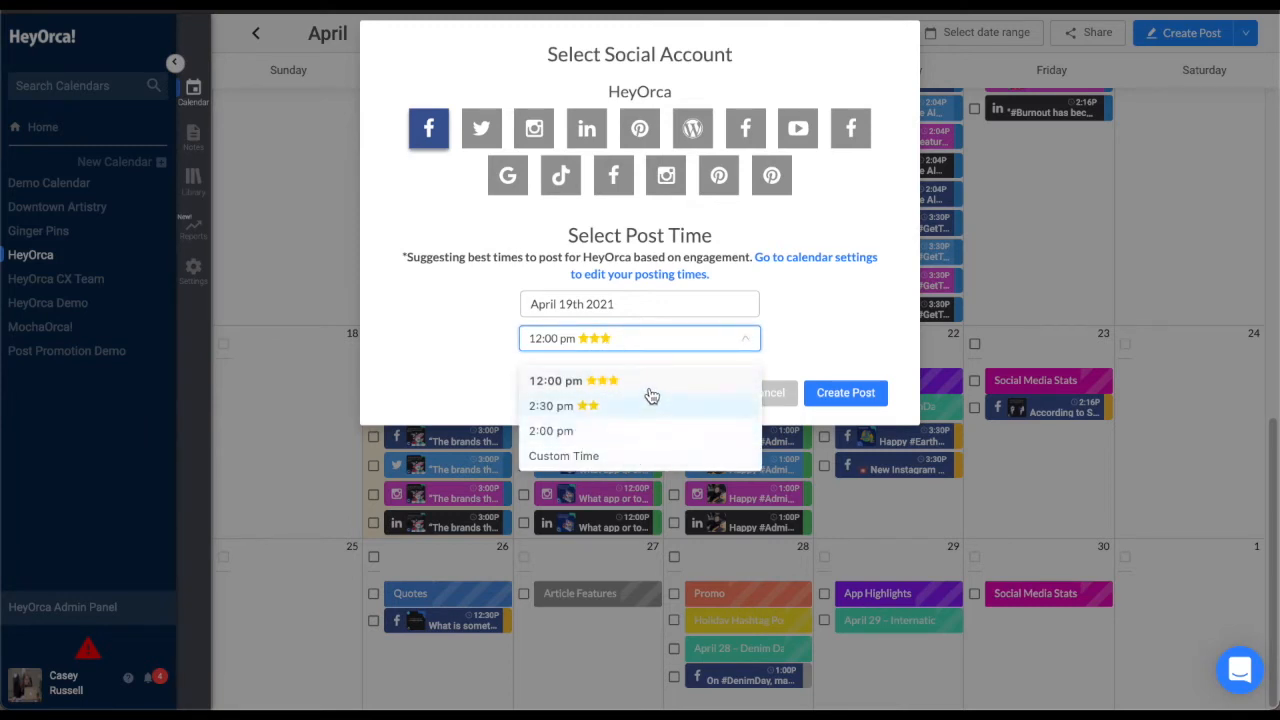
pyautogui.moveTo(678, 404)
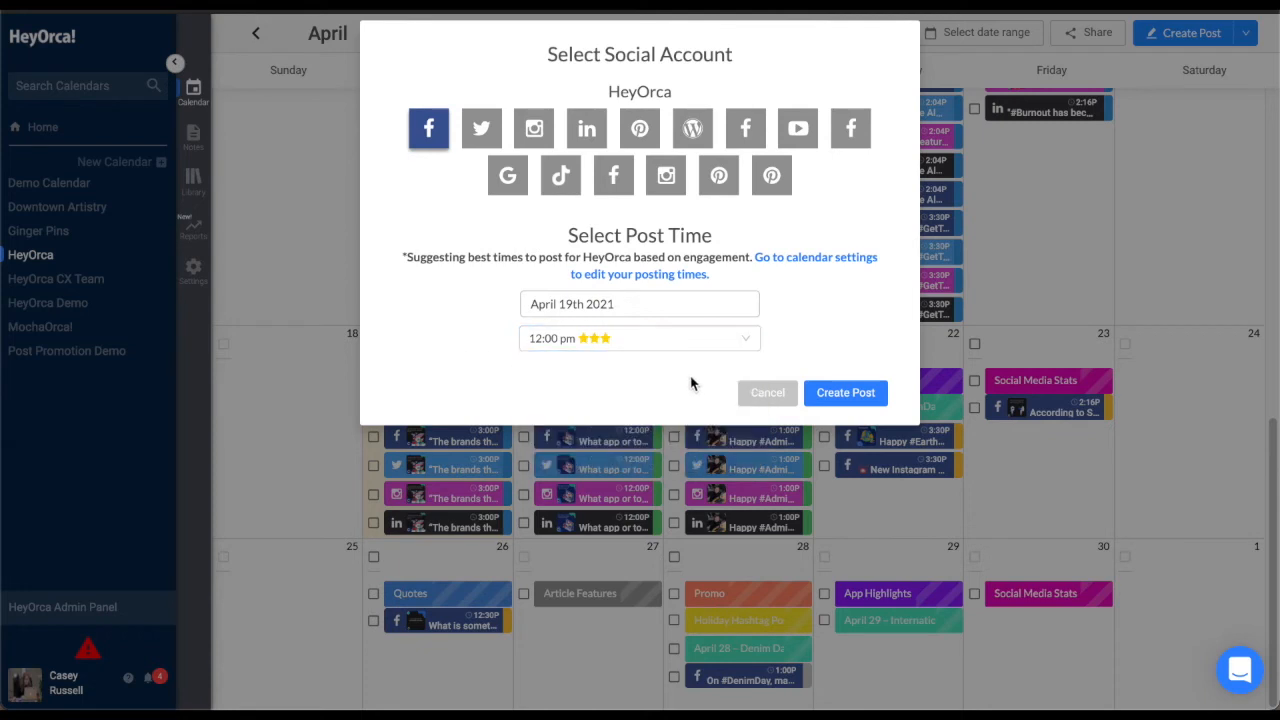
pyautogui.moveTo(763, 393)
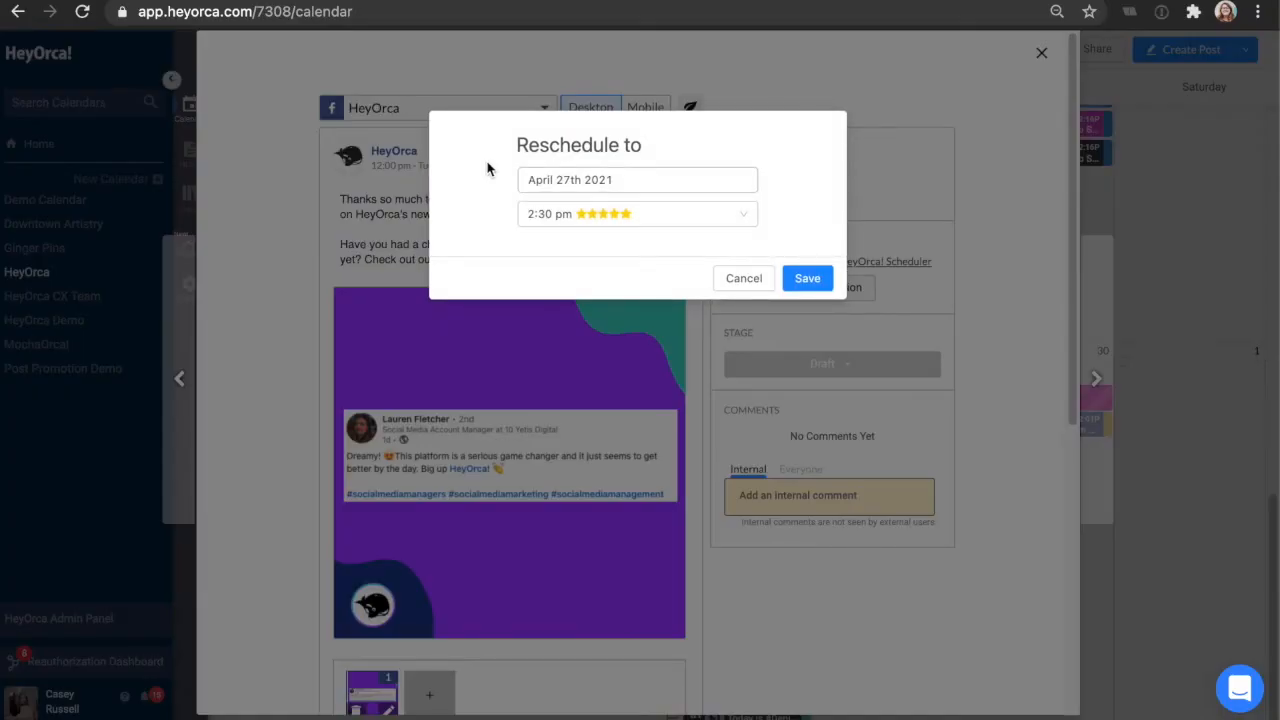
pyautogui.moveTo(661, 166)
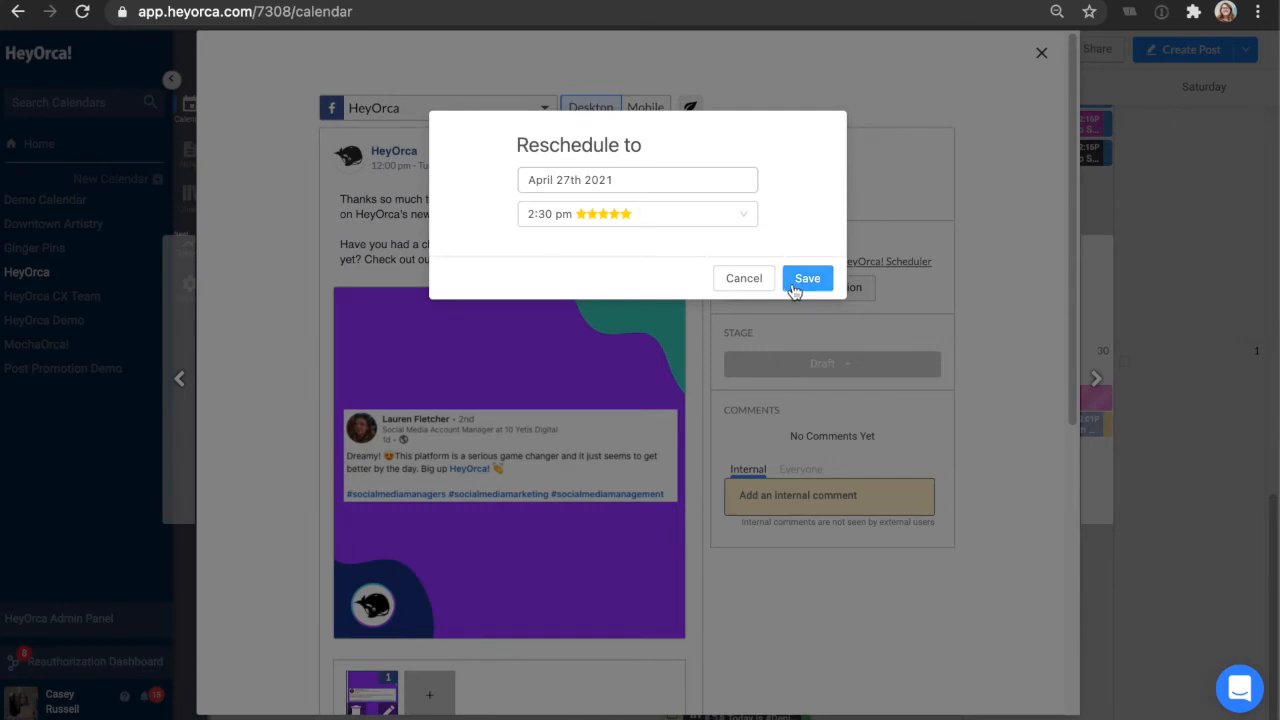
pyautogui.moveTo(545, 192)
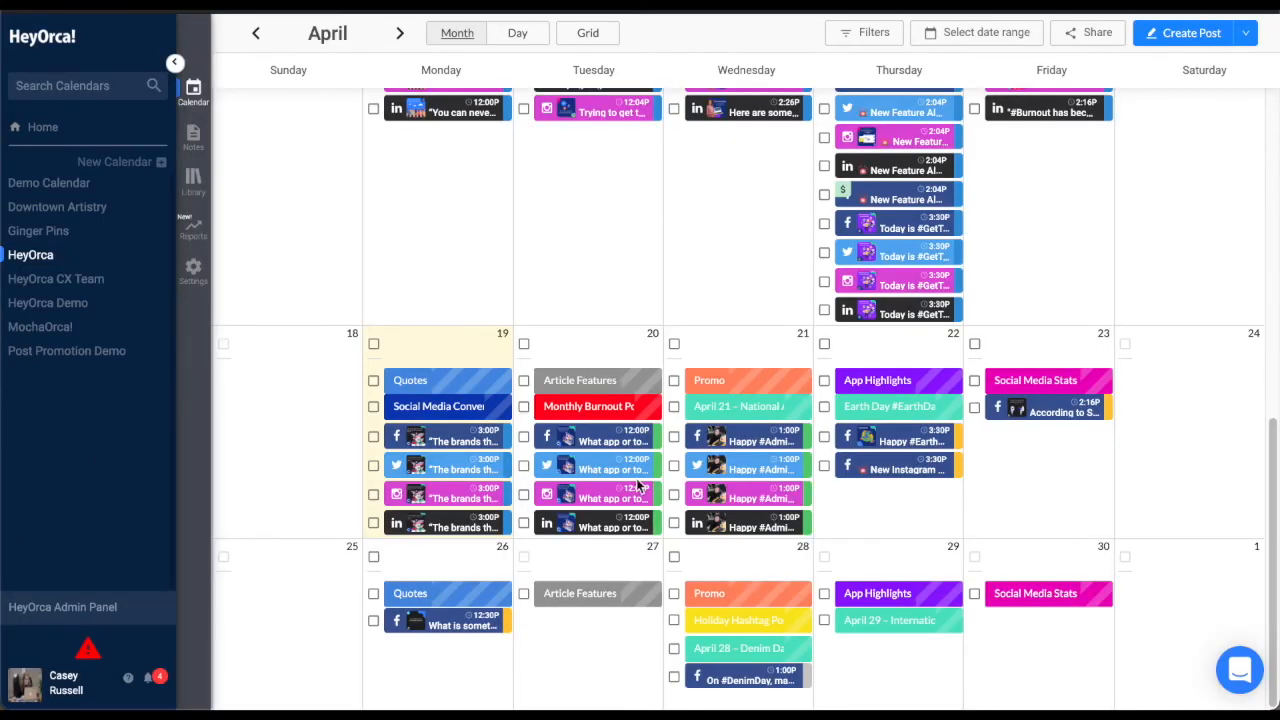
pyautogui.moveTo(597, 447)
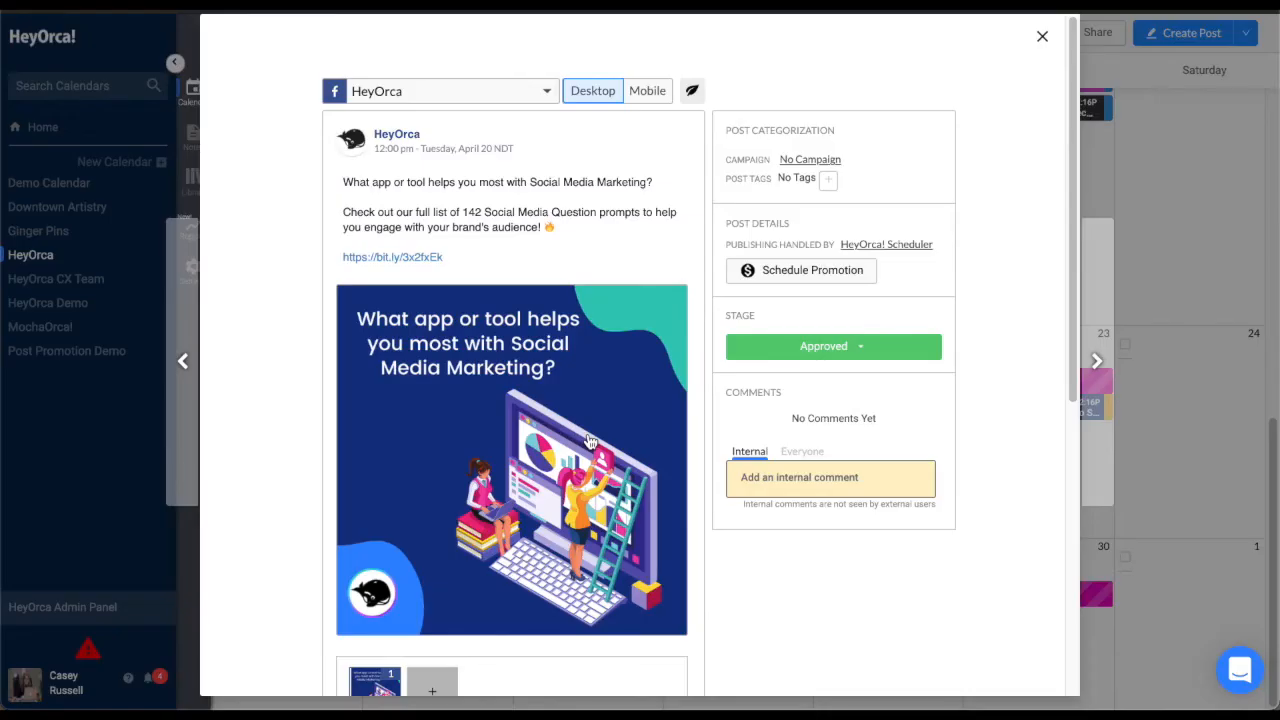
pyautogui.moveTo(453, 159)
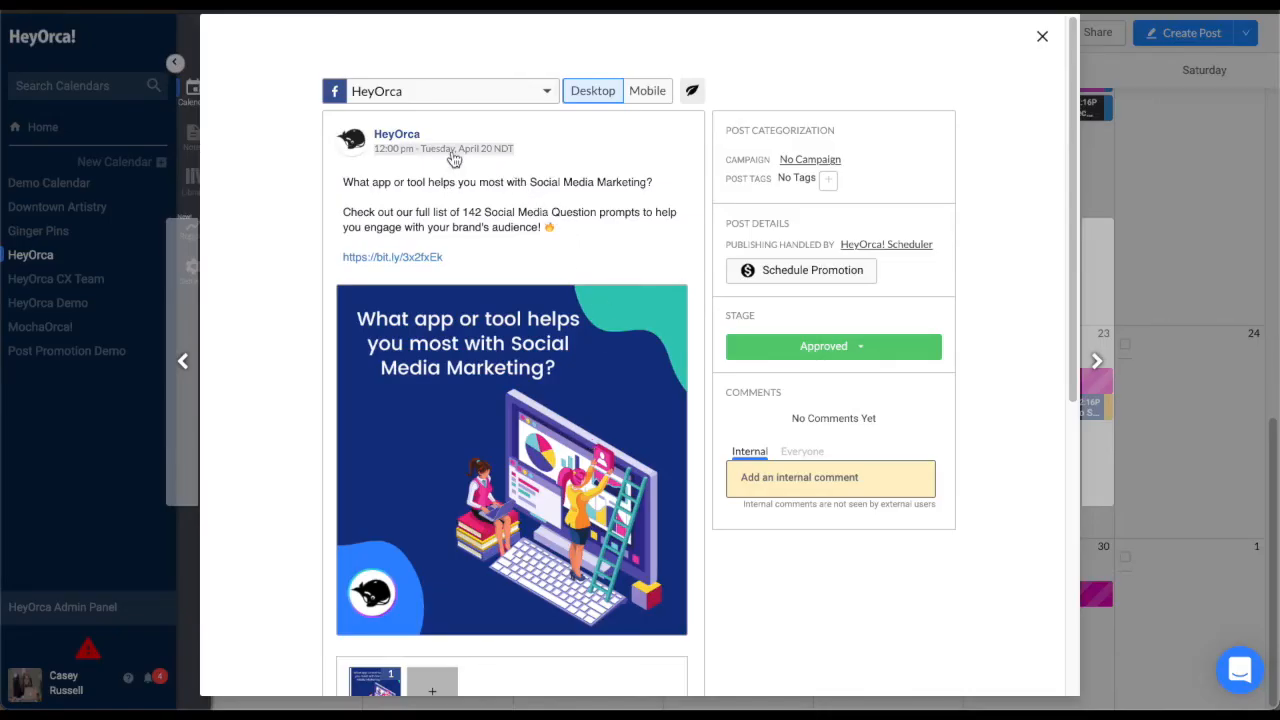
pyautogui.click(451, 148)
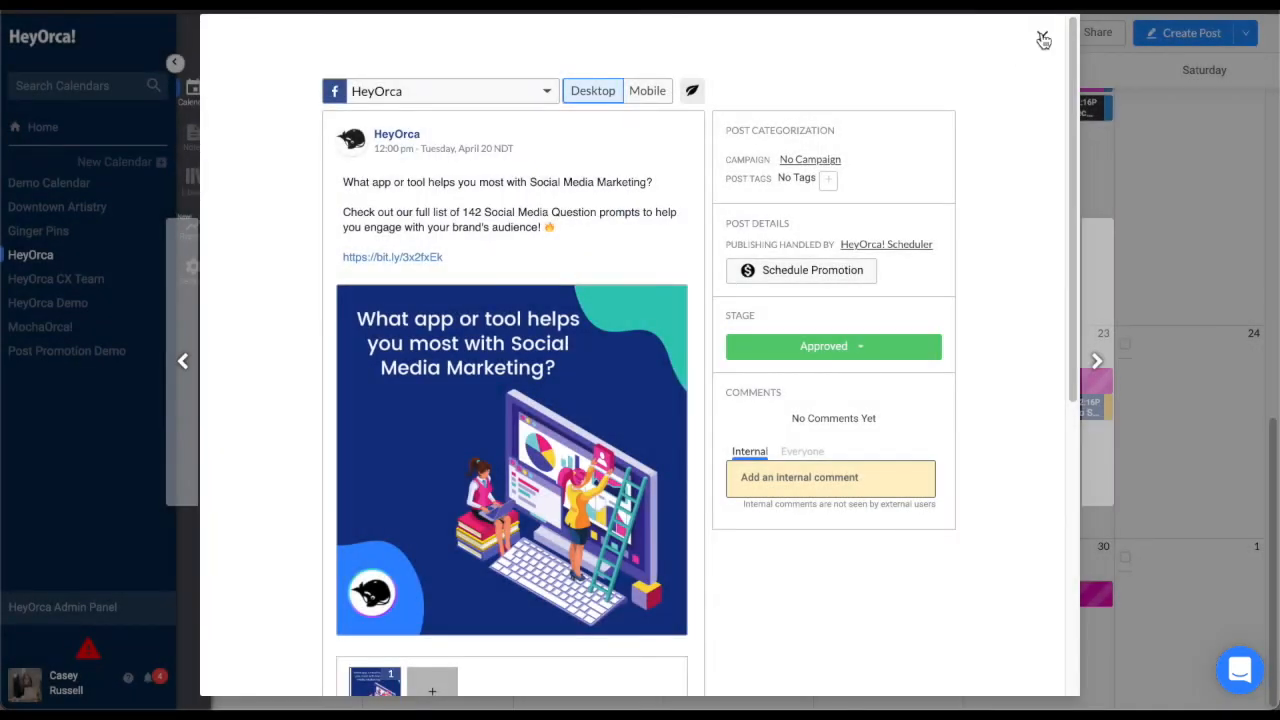
pyautogui.click(1040, 33)
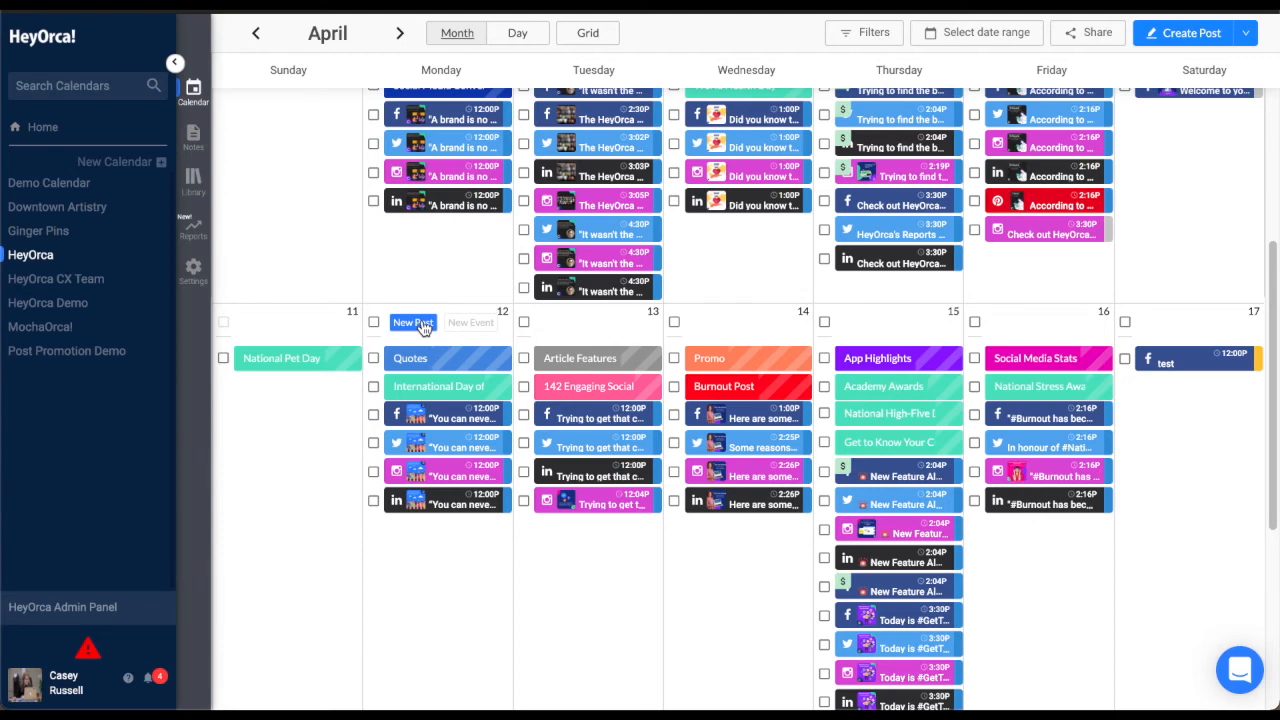
pyautogui.click(414, 322)
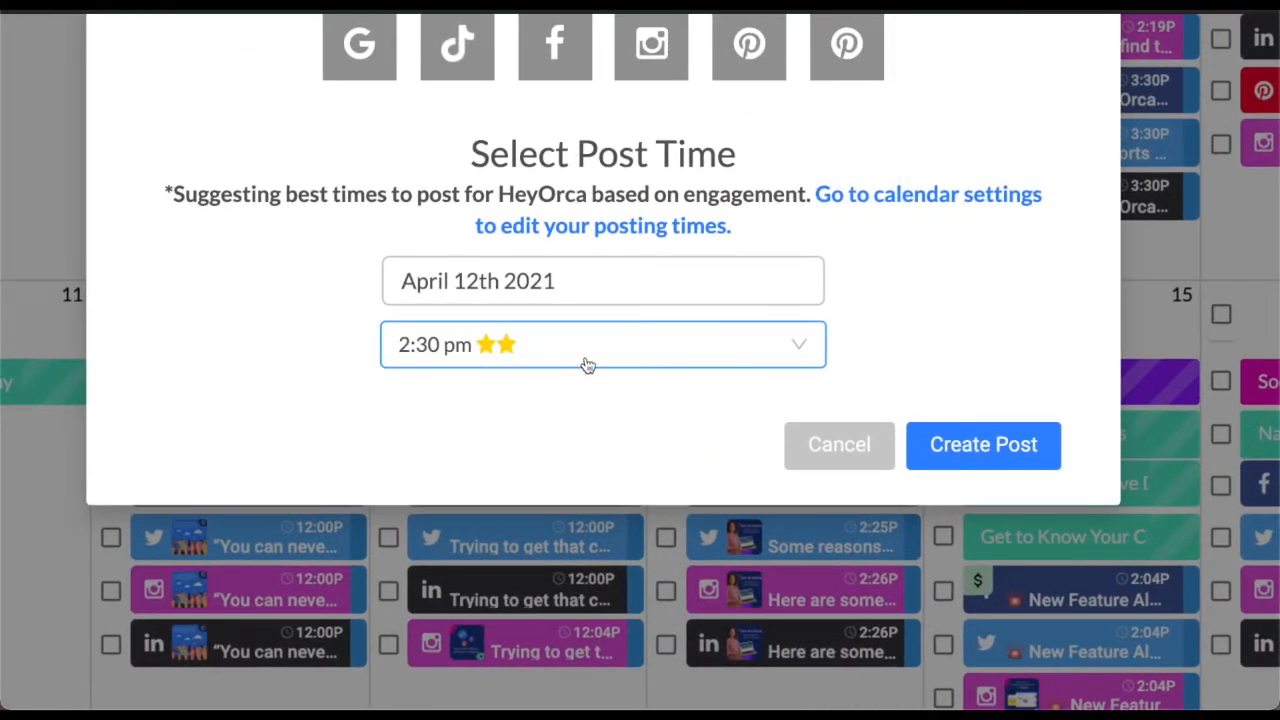
pyautogui.click(602, 344)
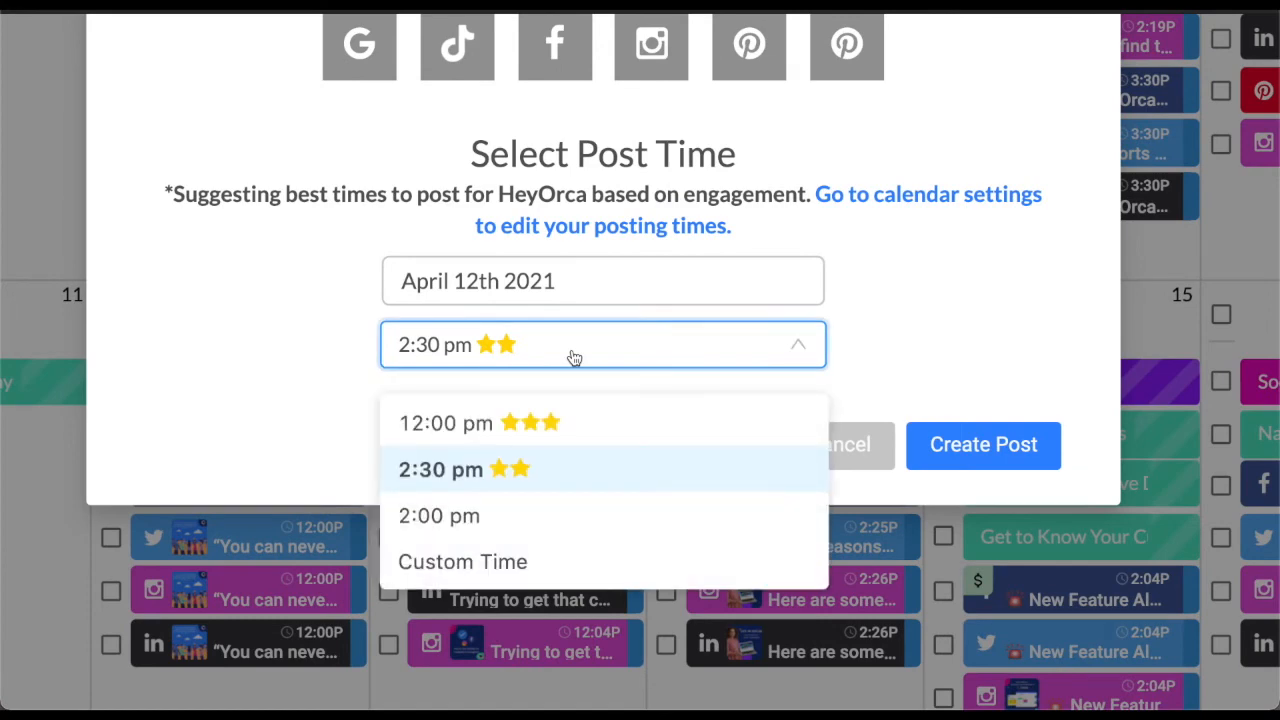
pyautogui.moveTo(892, 360)
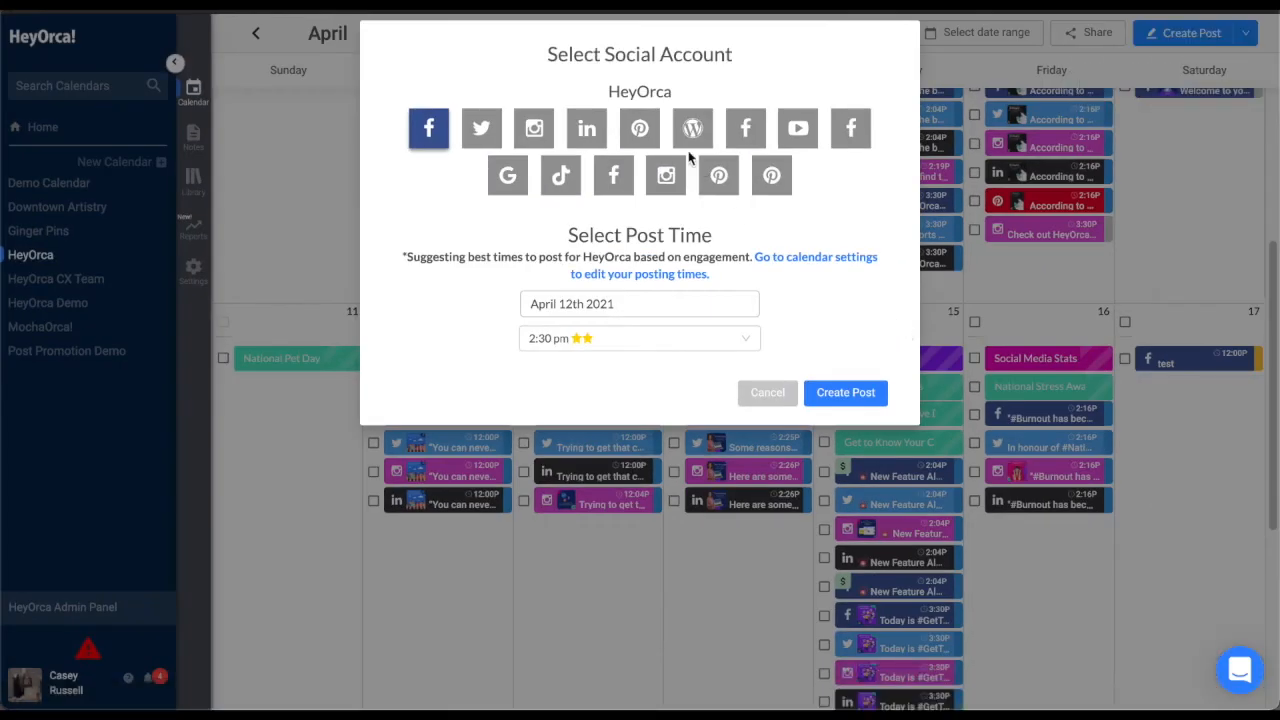
pyautogui.click(533, 128)
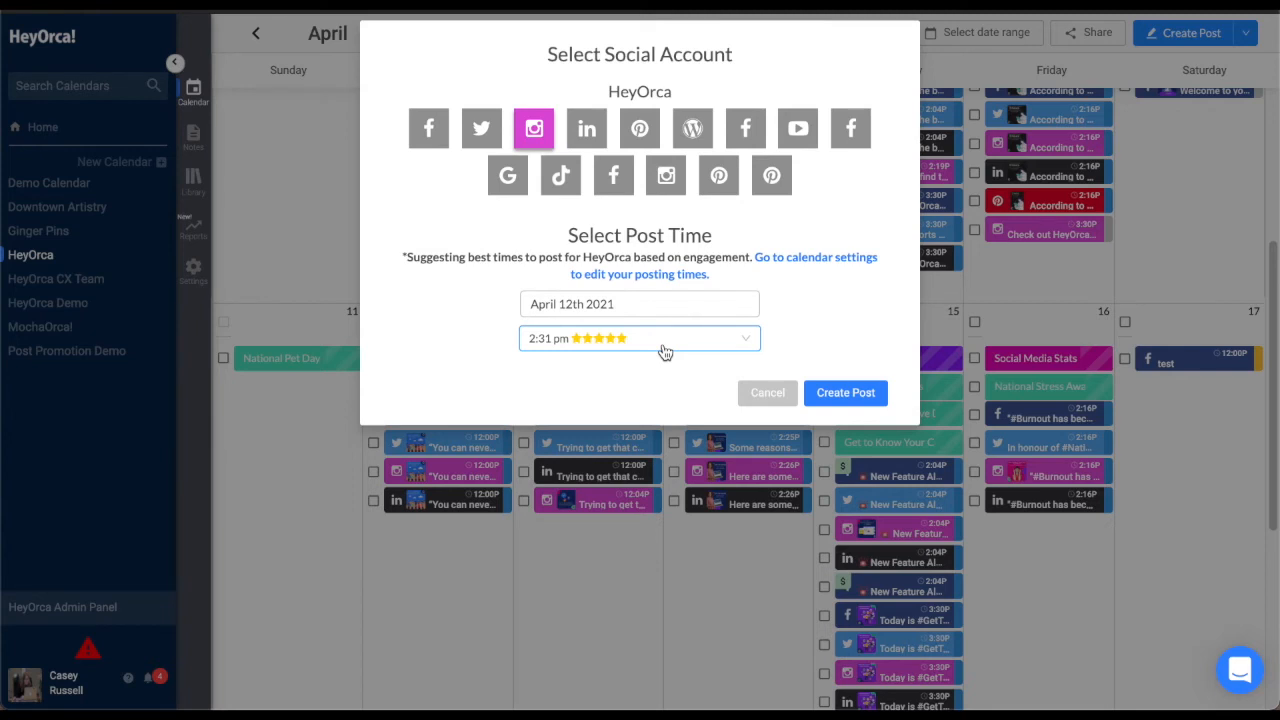
pyautogui.click(639, 338)
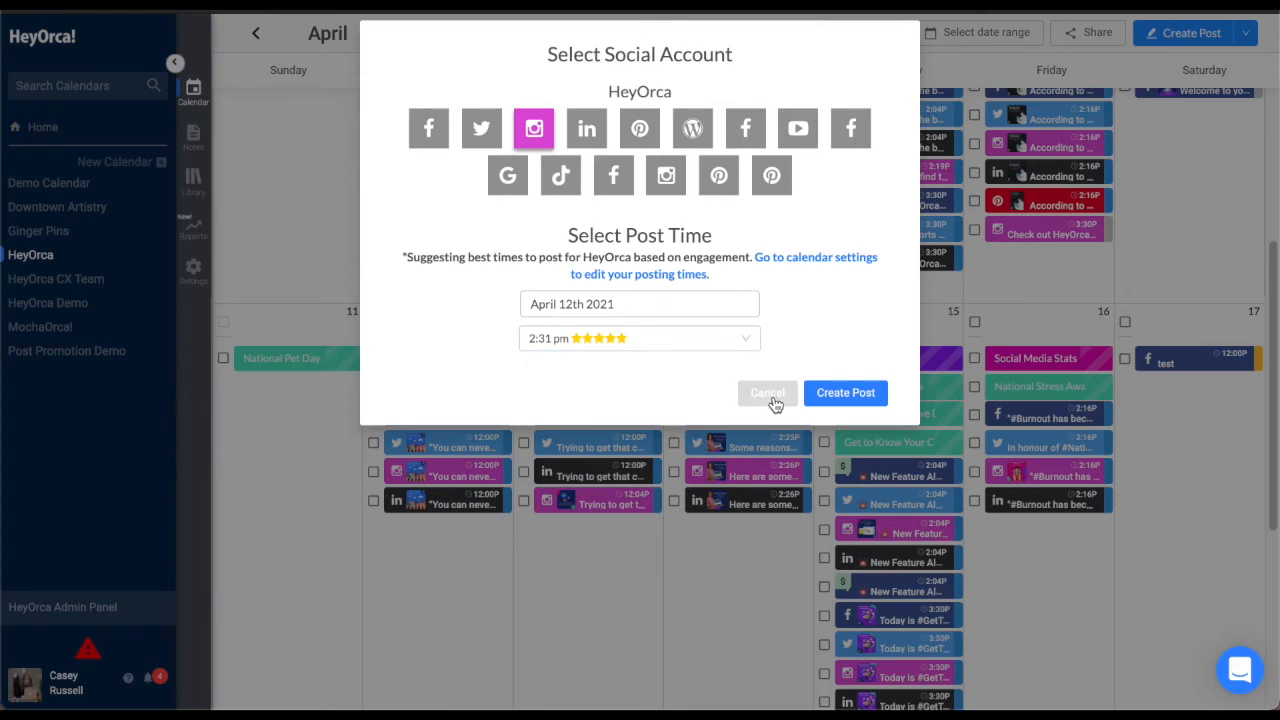
pyautogui.click(639, 338)
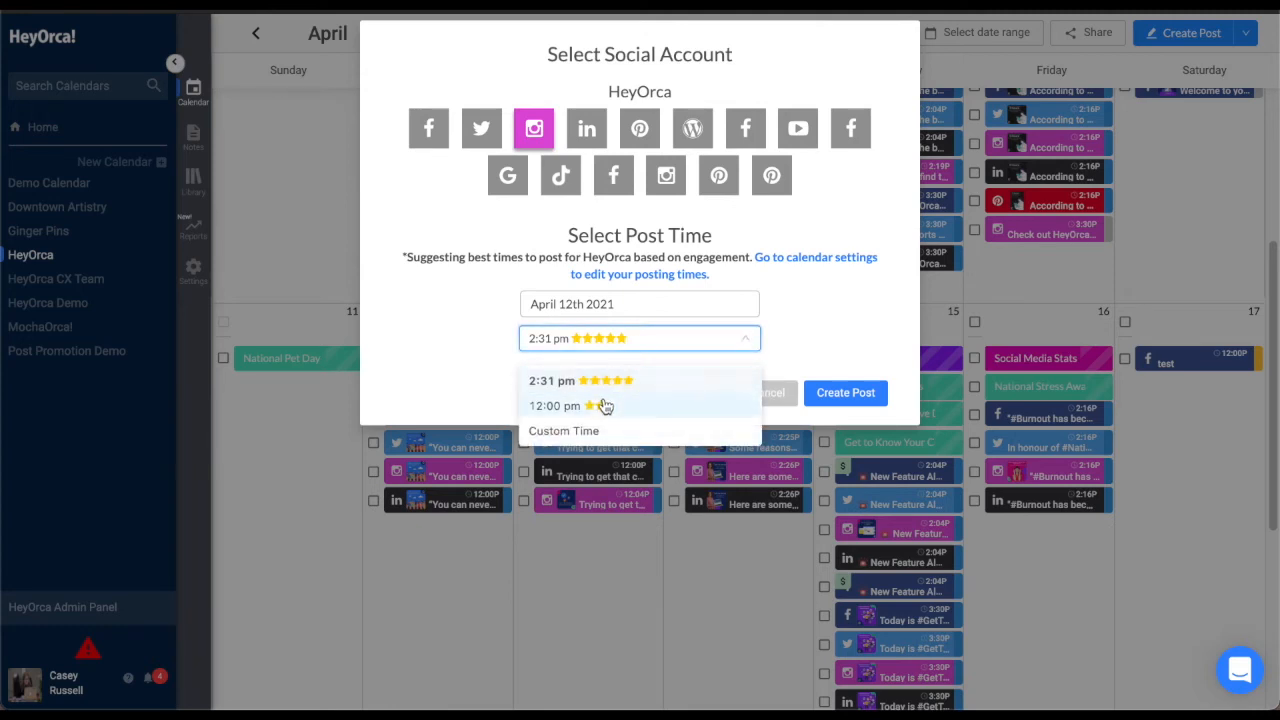
pyautogui.click(428, 128)
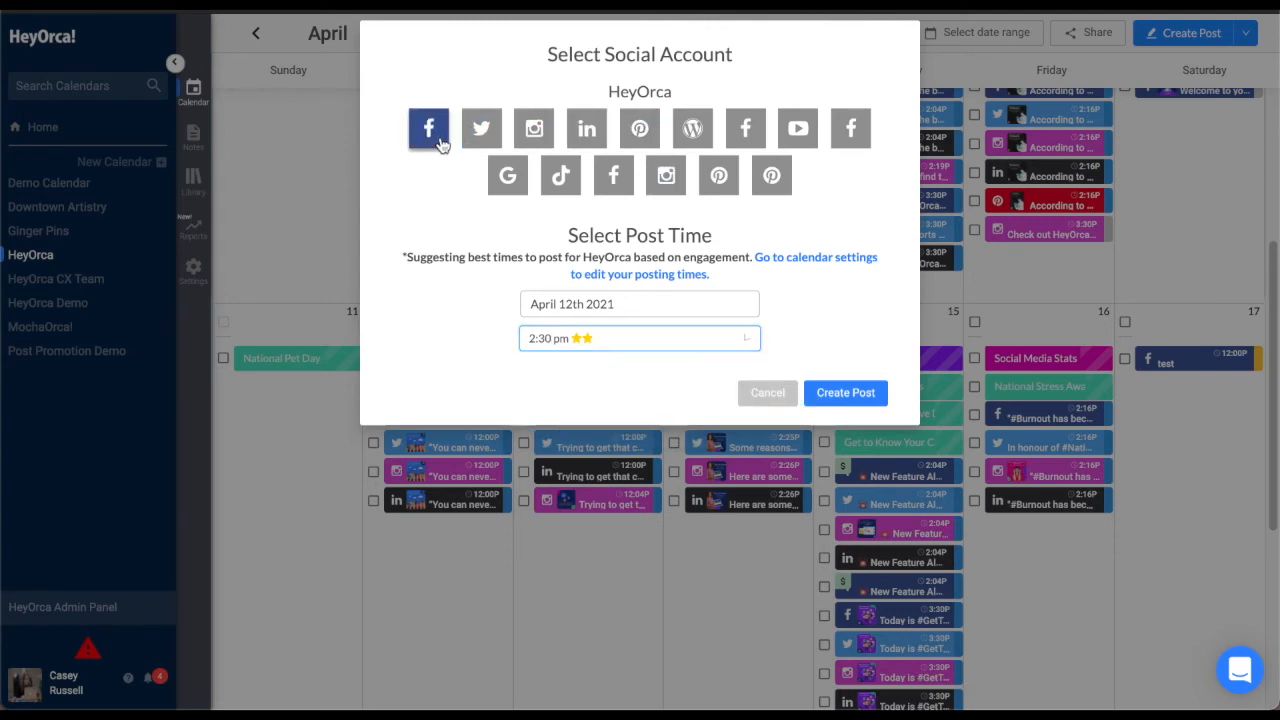
pyautogui.click(639, 338)
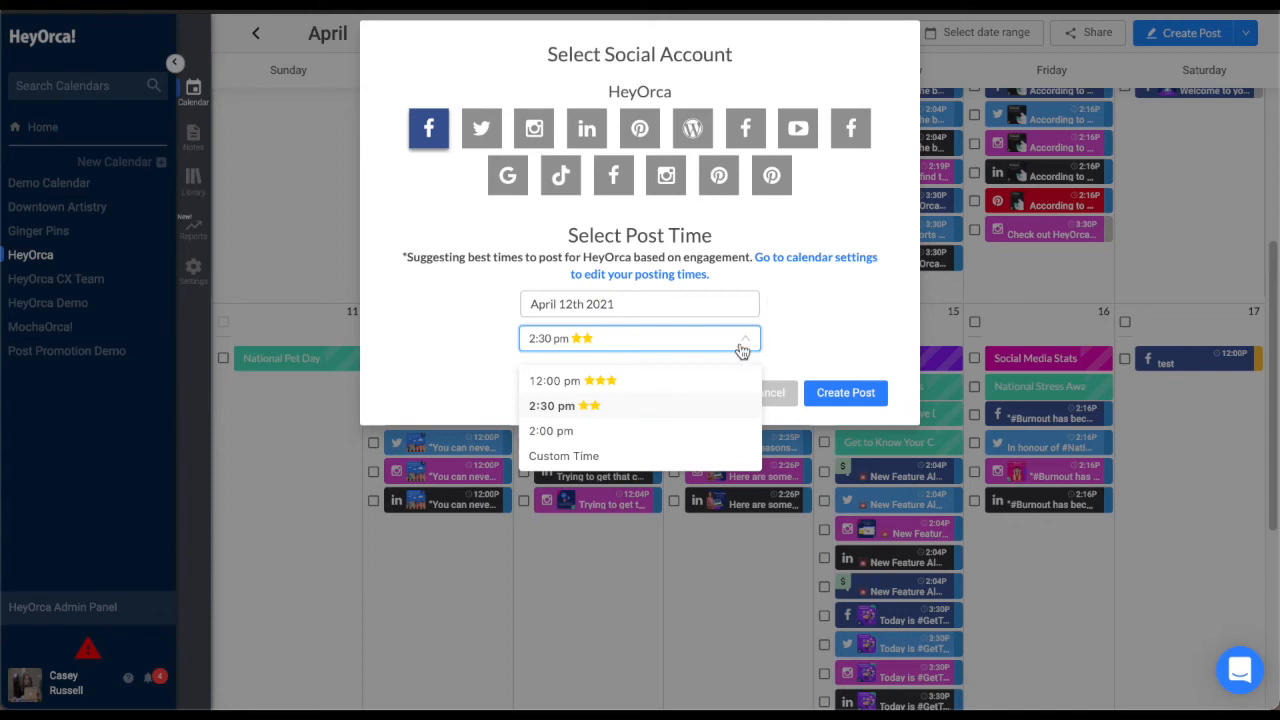
# Give the post a custom time of 9:30 PM, then dismiss the dialog without creating it
pyautogui.click(564, 455)
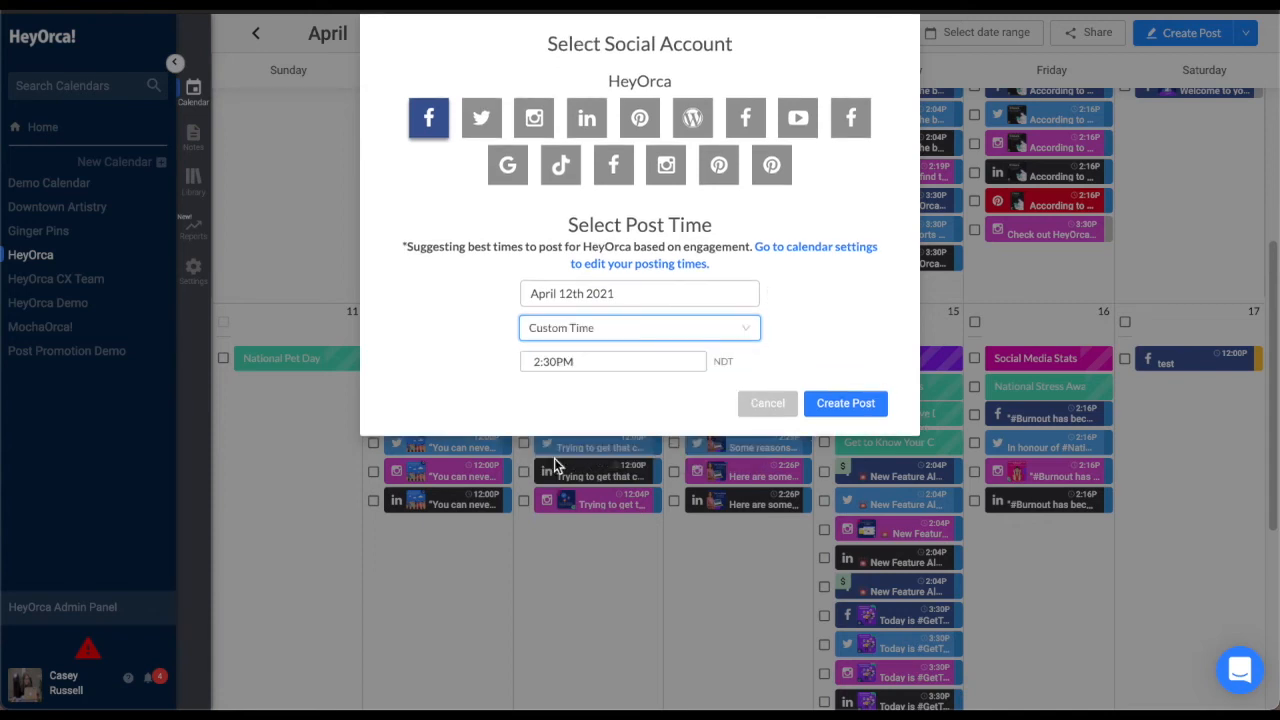
pyautogui.click(612, 361)
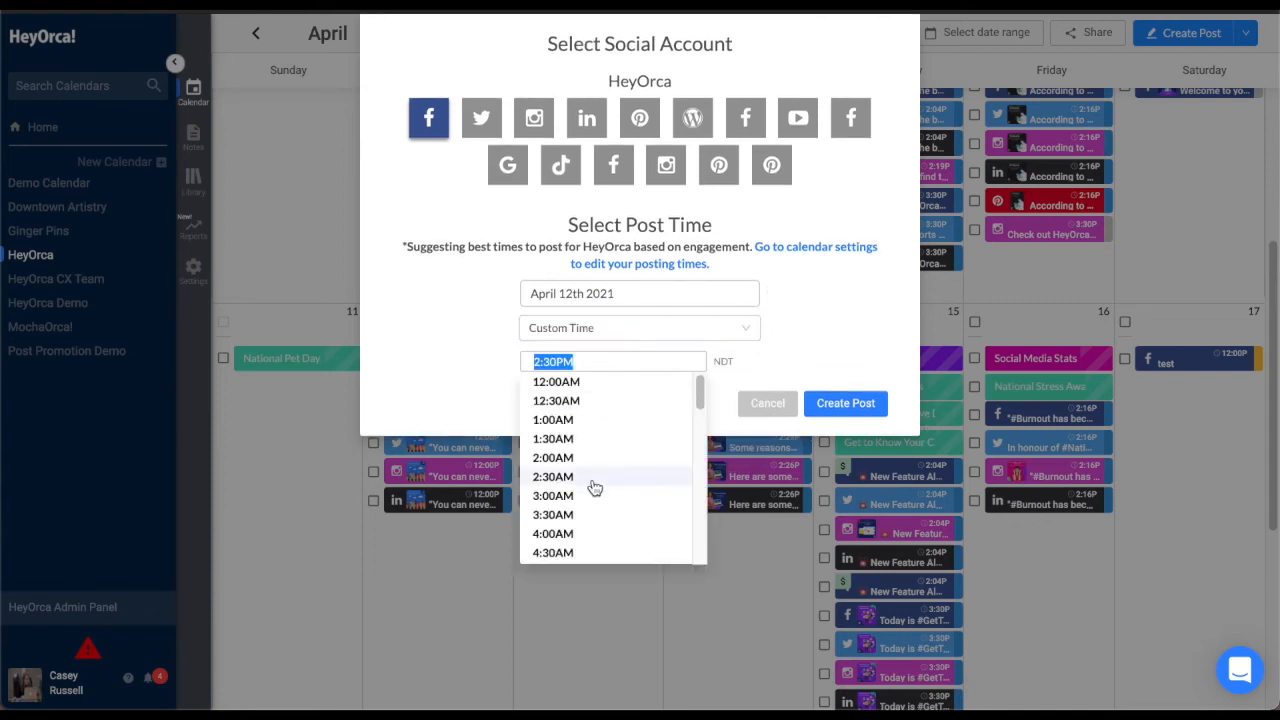
pyautogui.scroll(-3)
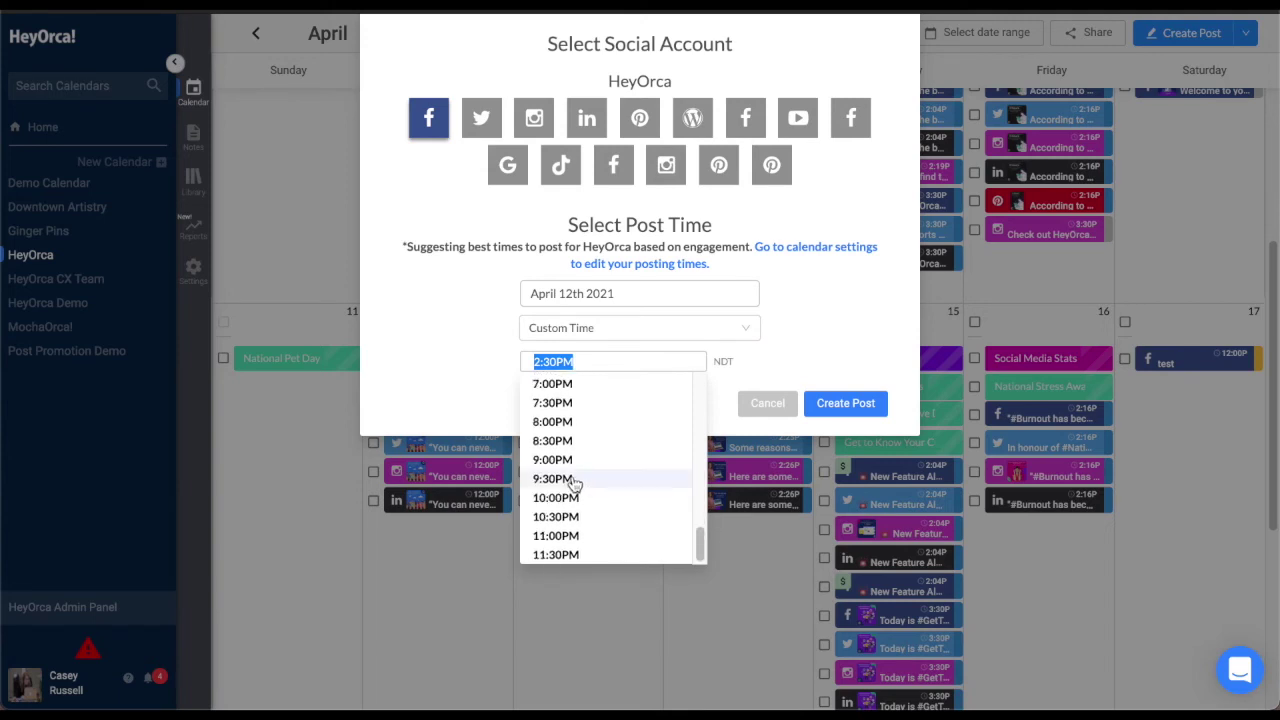
pyautogui.click(552, 478)
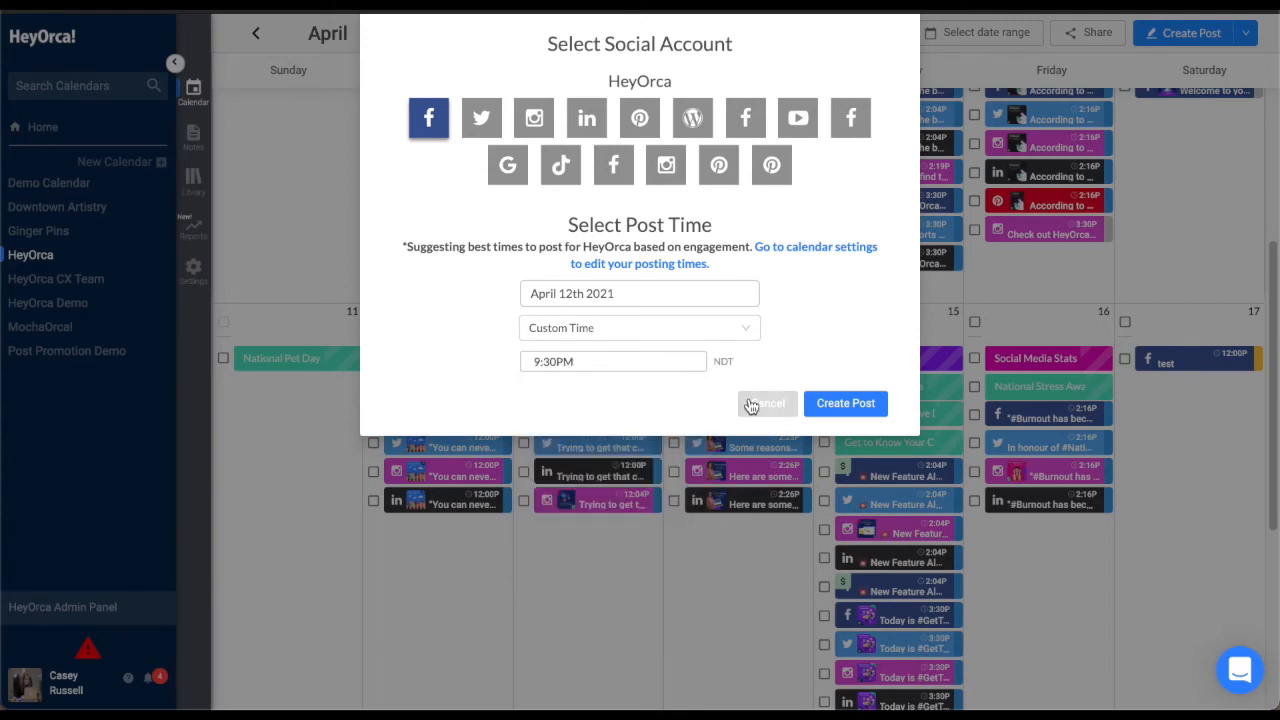
pyautogui.moveTo(644, 538)
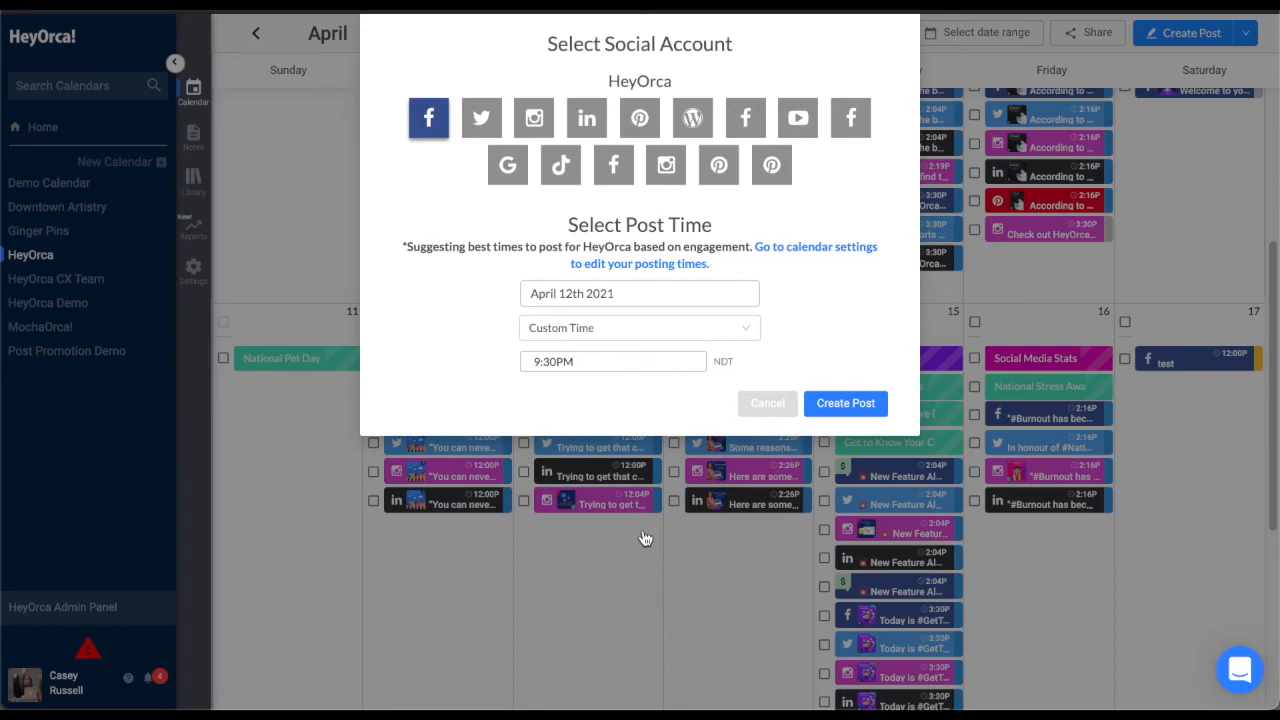
pyautogui.click(767, 403)
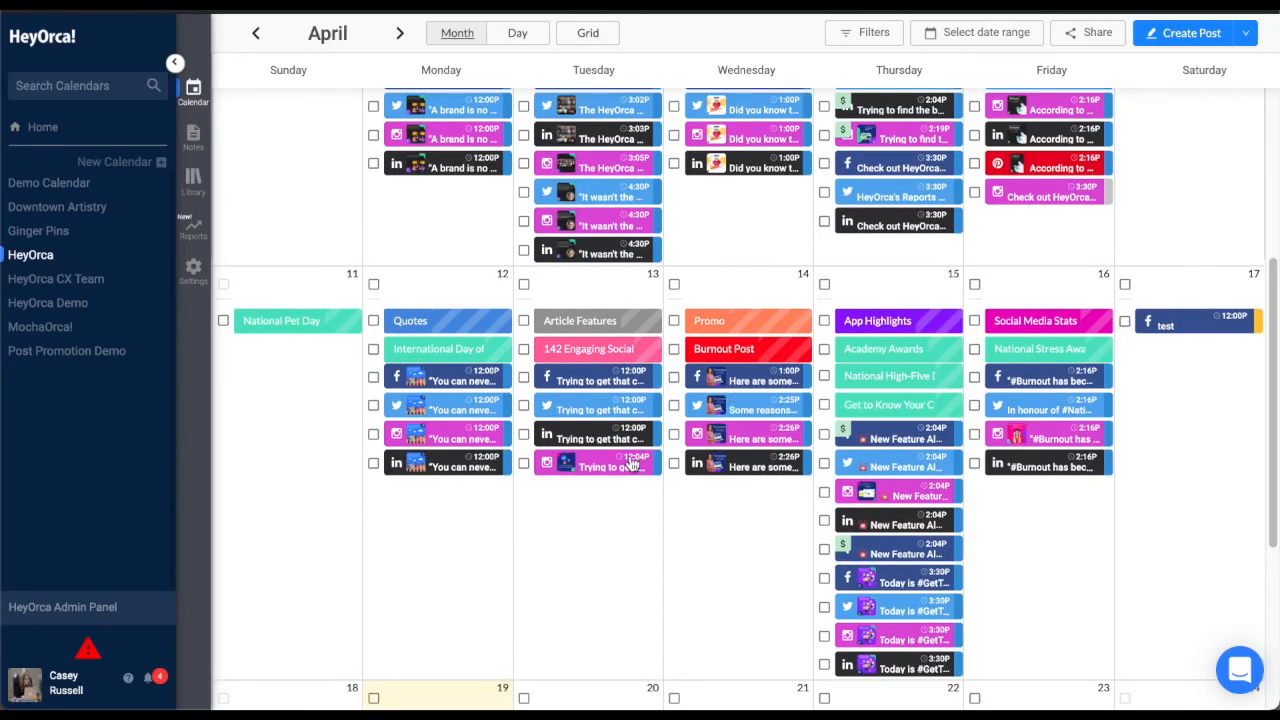
# Reschedule the April 29 Facebook new-features post to April 29th 2021 at the three-star 3:30 pm and save
pyautogui.scroll(-3)
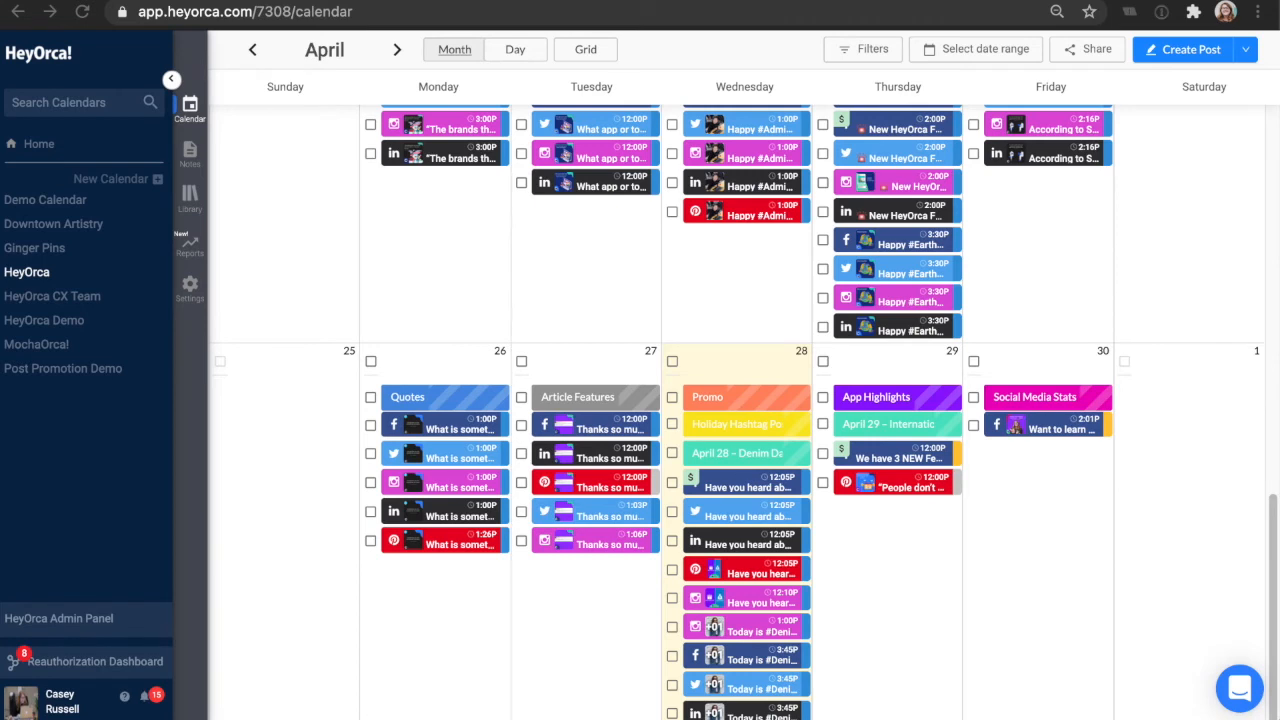
pyautogui.moveTo(684, 306)
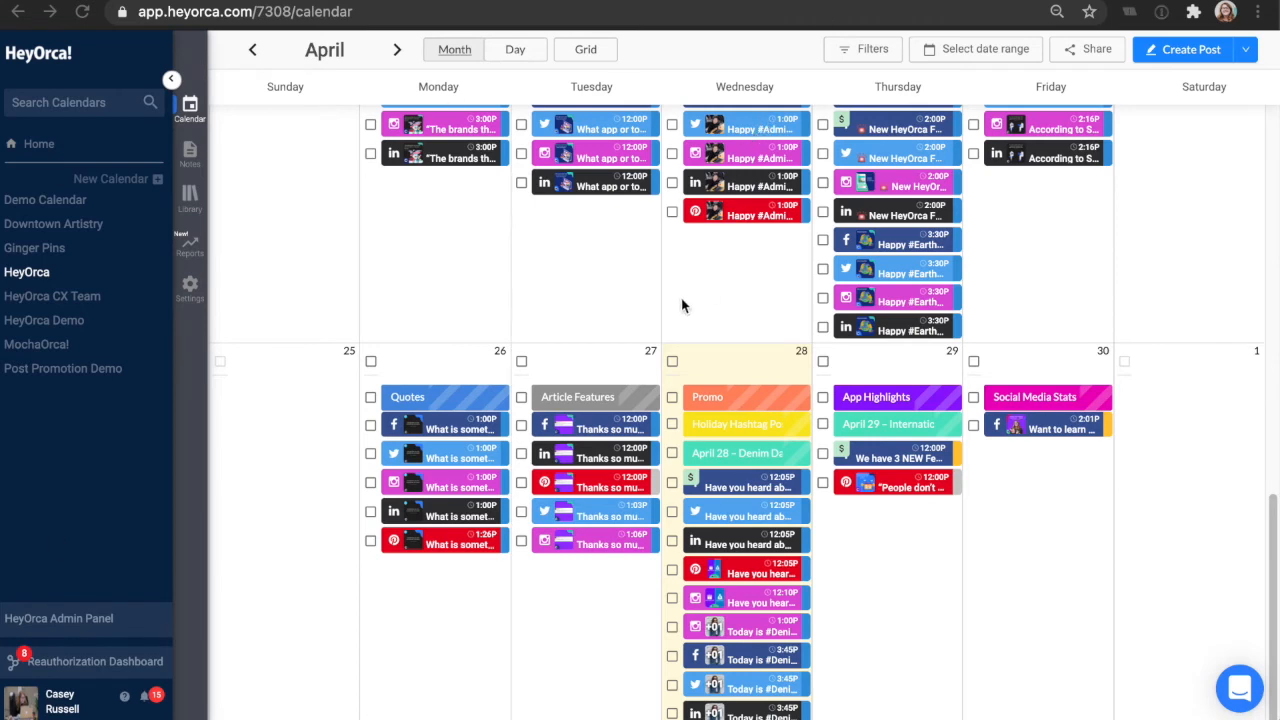
pyautogui.moveTo(900, 487)
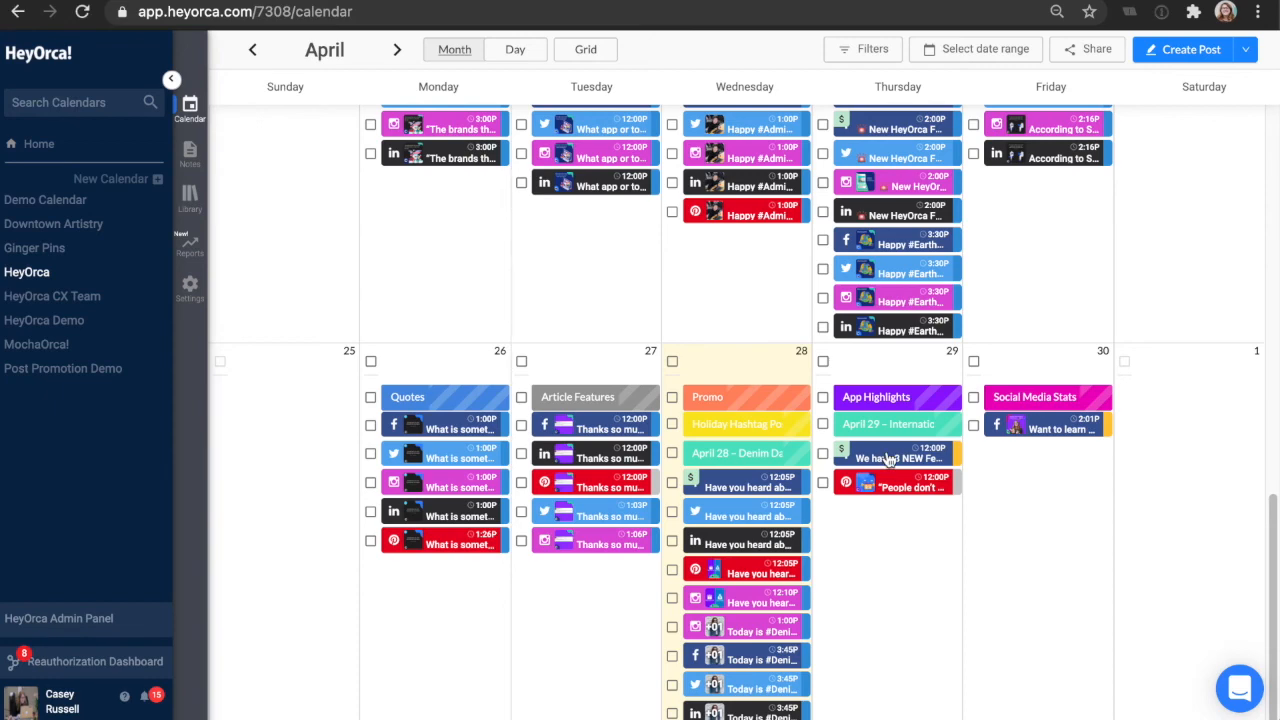
pyautogui.click(892, 453)
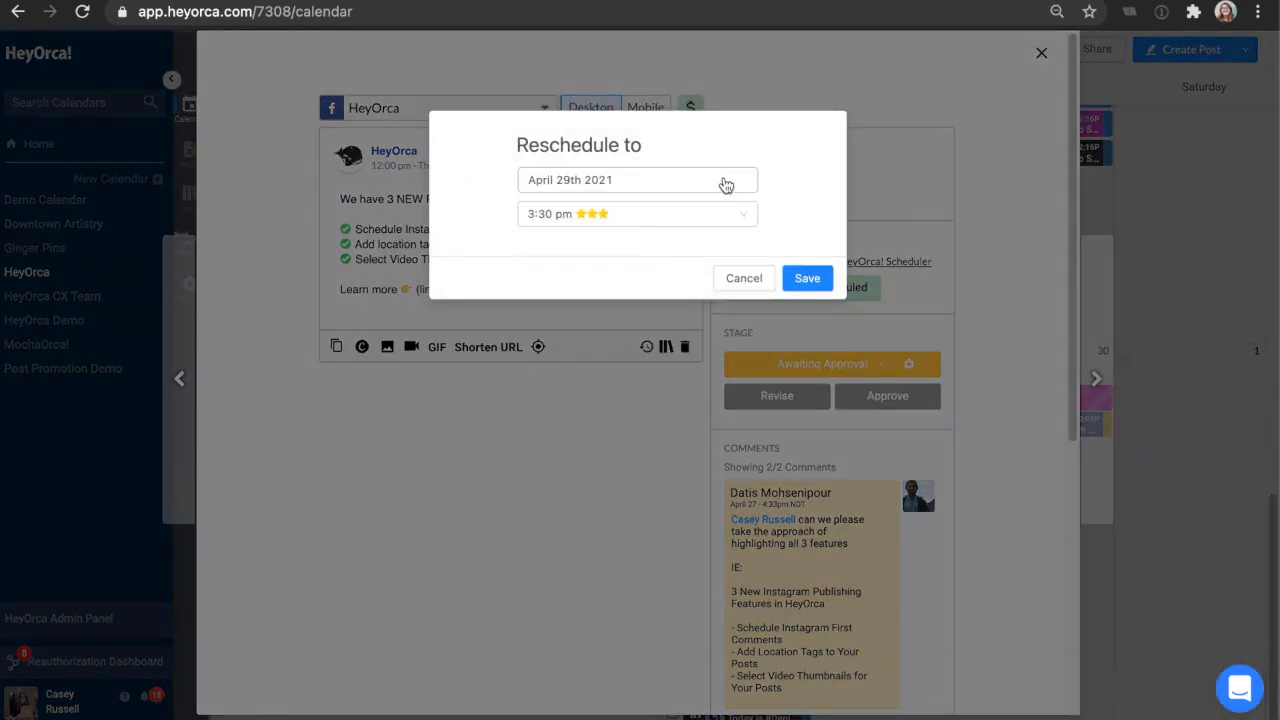
pyautogui.moveTo(470, 225)
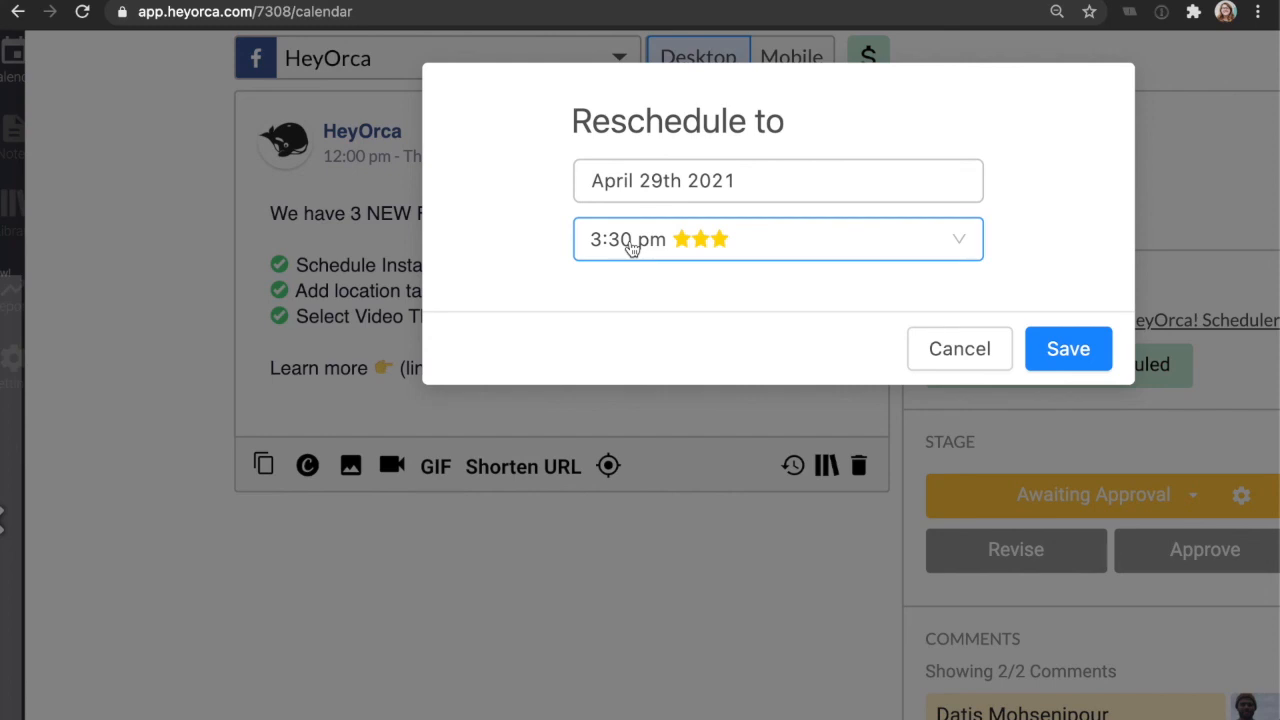
pyautogui.click(777, 238)
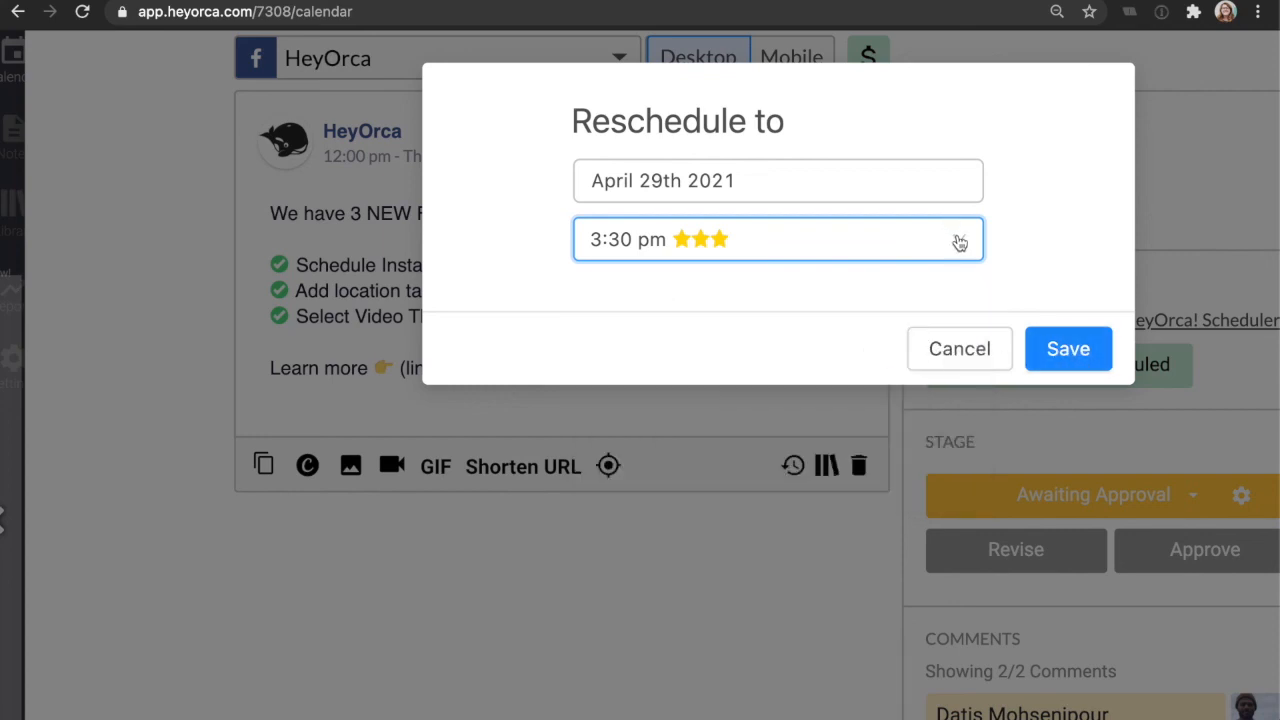
pyautogui.moveTo(1048, 349)
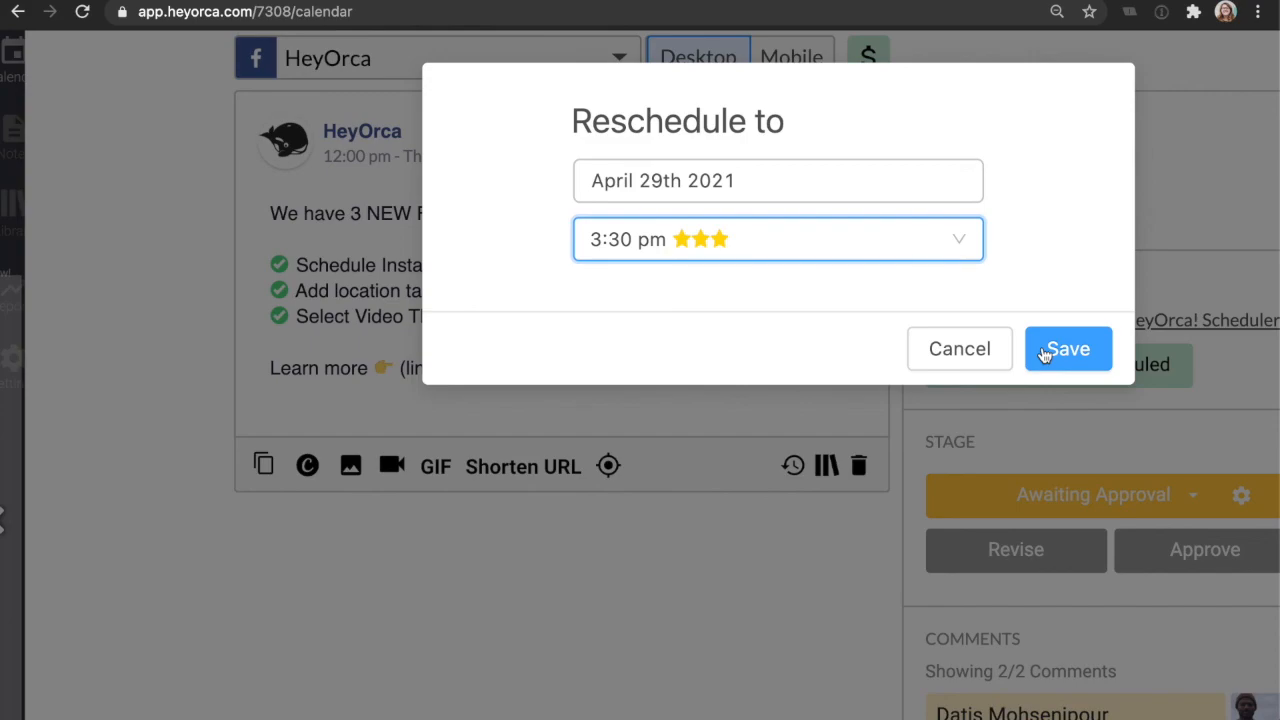
pyautogui.click(1069, 348)
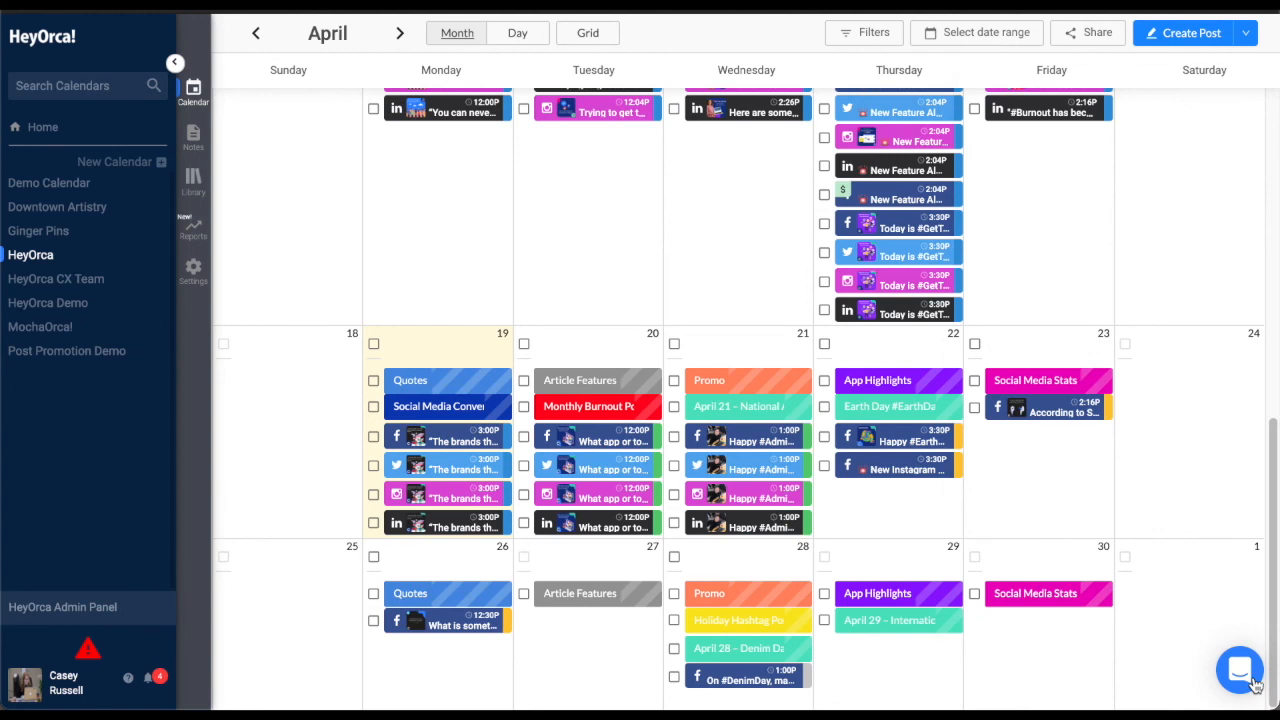
# Open the Intercom support chat from the bottom-right chat bubble
pyautogui.click(1239, 670)
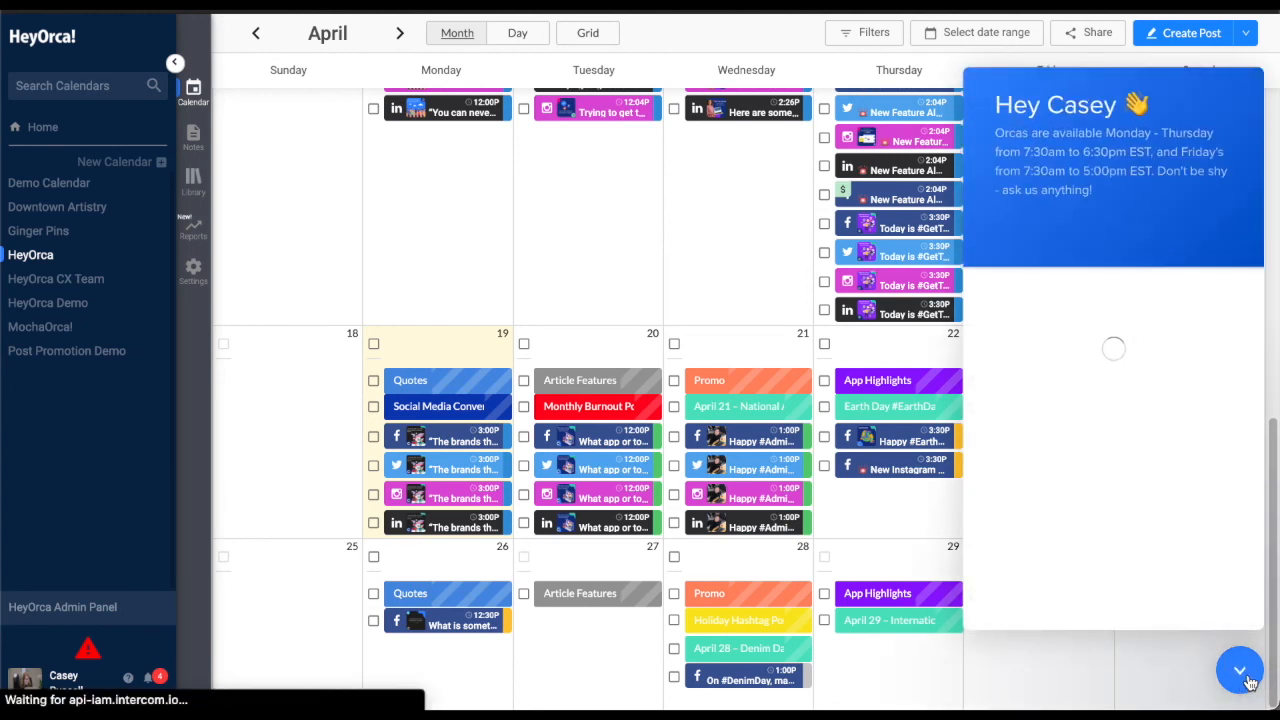